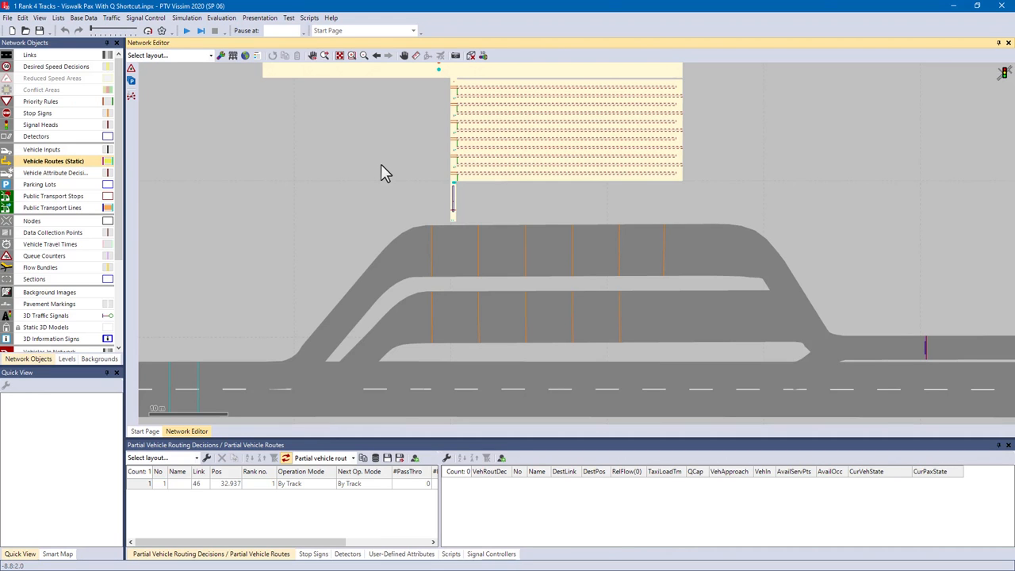
mouse_move(446, 98)
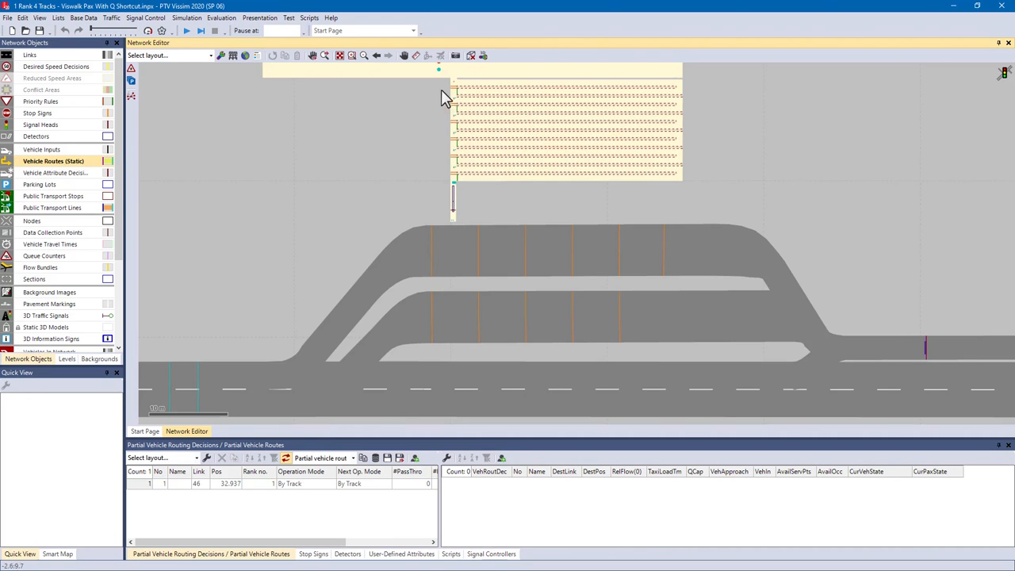
mouse_move(449, 151)
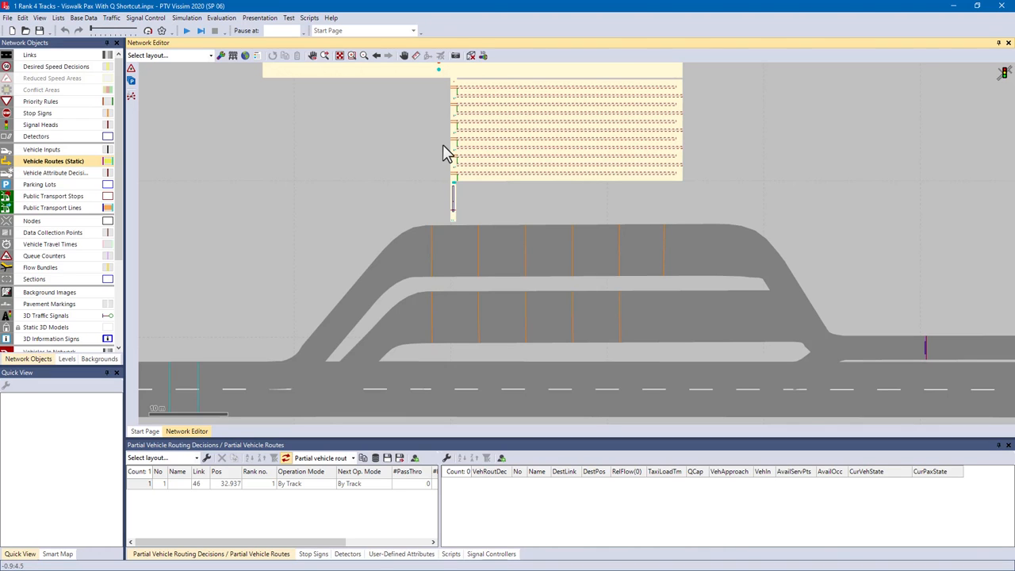
mouse_move(446, 246)
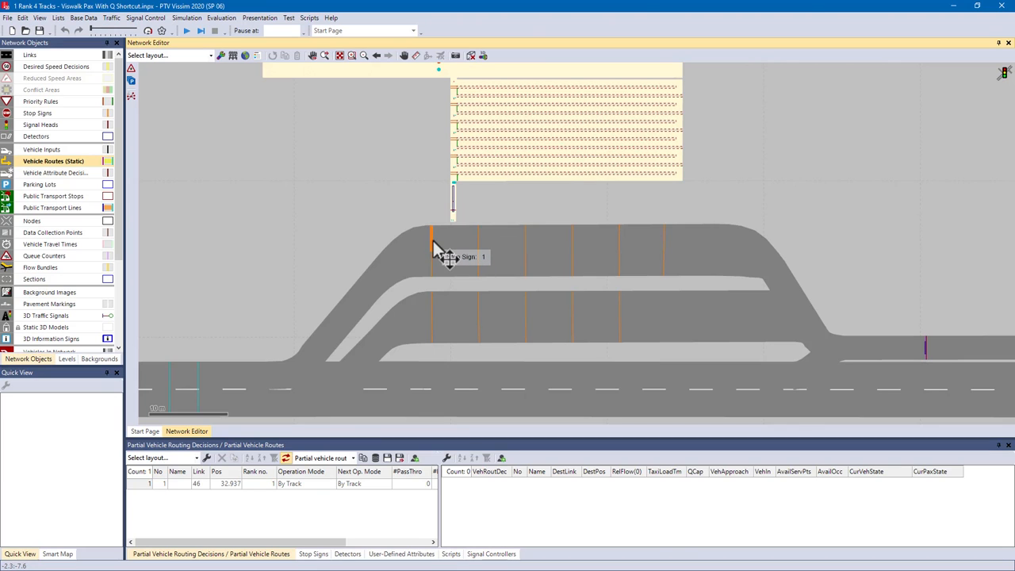
mouse_move(442, 247)
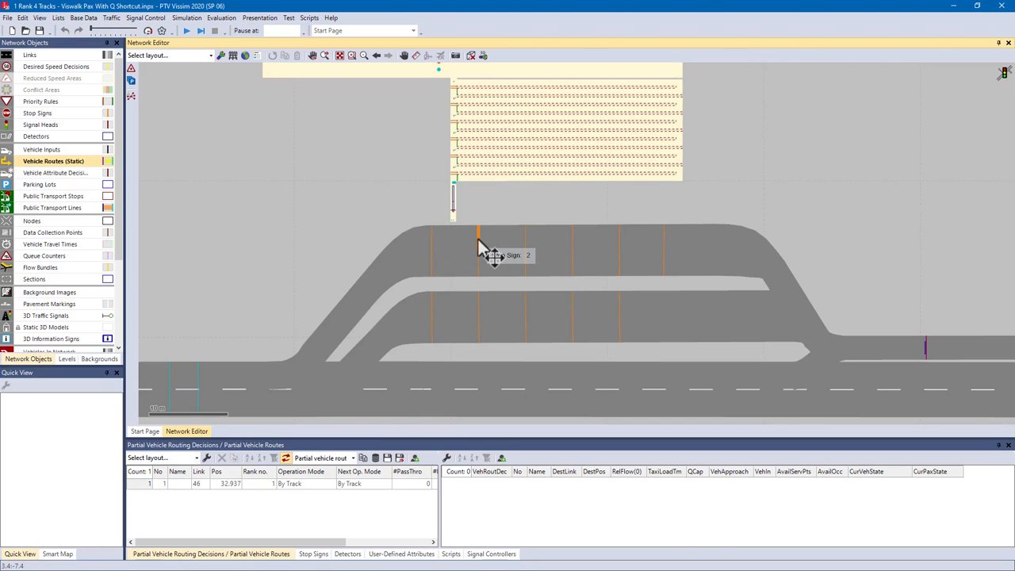
mouse_move(539, 253)
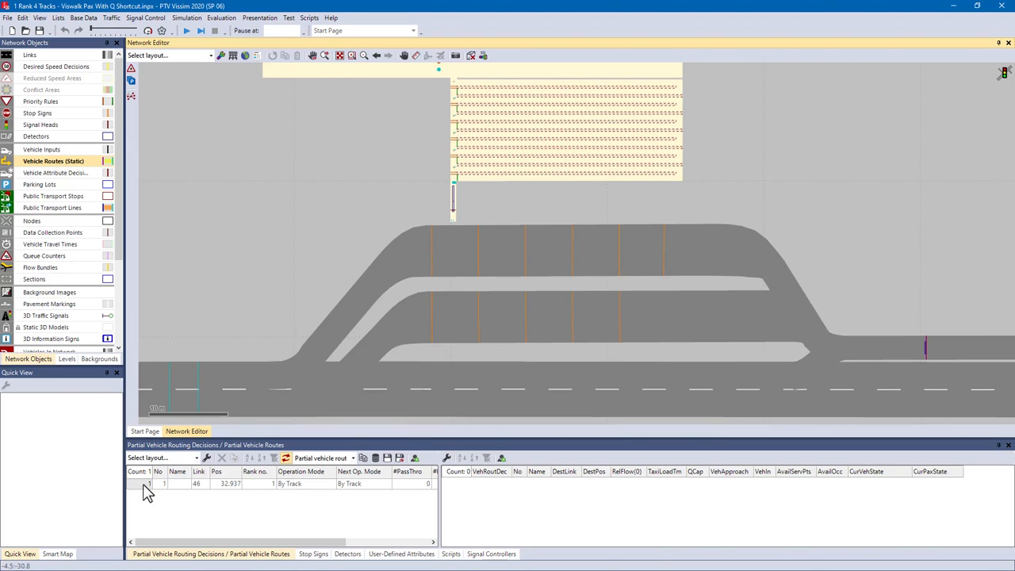
List routing decision 1's five partial routes, all ending at link 50
click(149, 484)
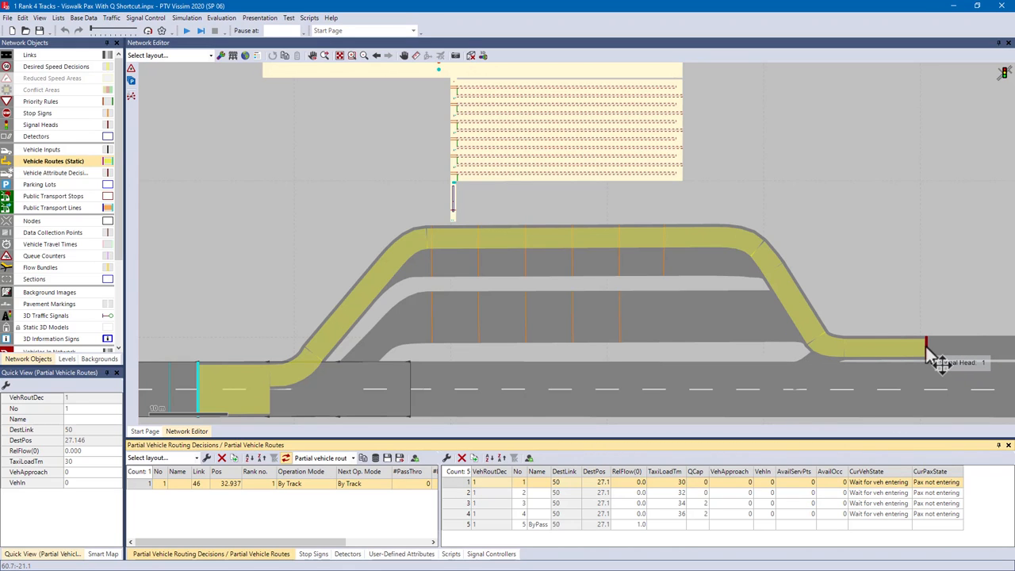
Start the simulation and watch vehicles fill the tracks and pedestrians queue
click(186, 30)
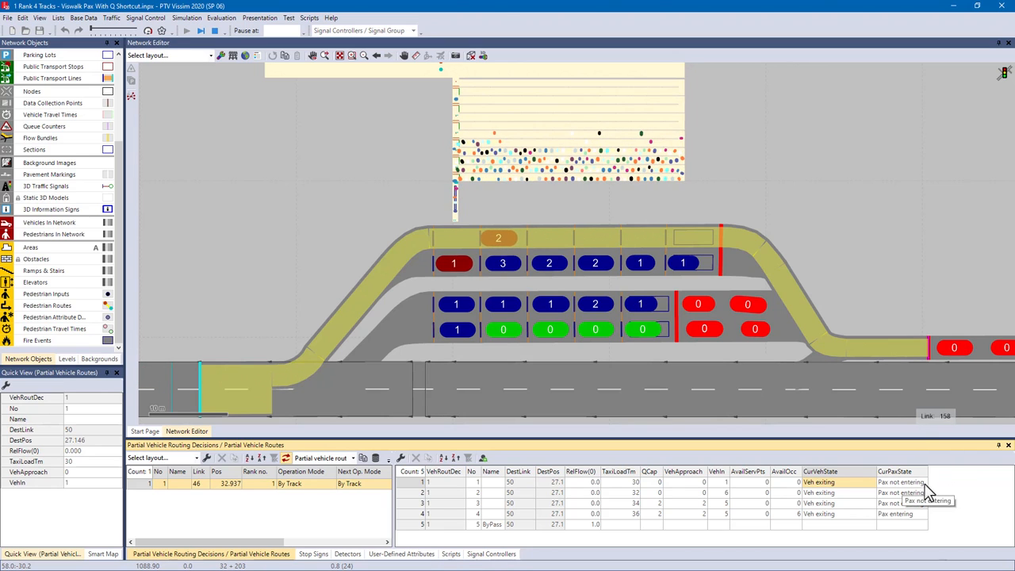
mouse_move(522, 394)
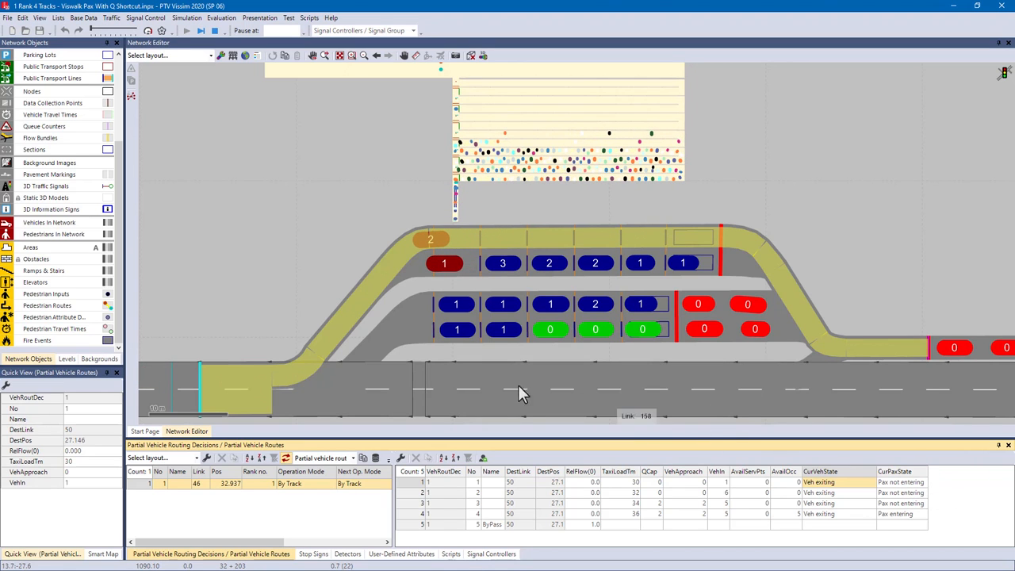
click(501, 262)
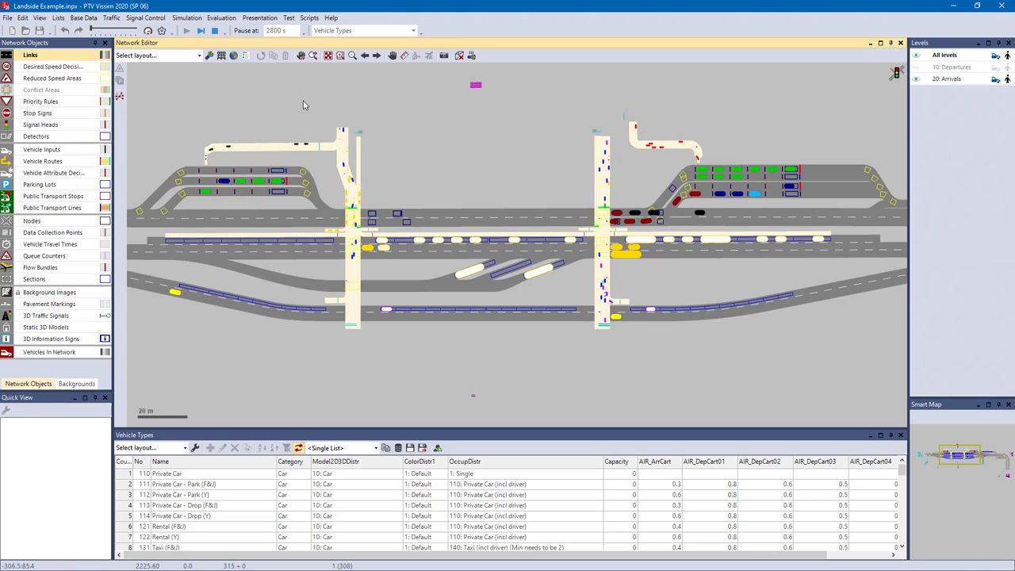
Run the Landside Example simulation and watch cars along the terminal curbside lanes
click(200, 30)
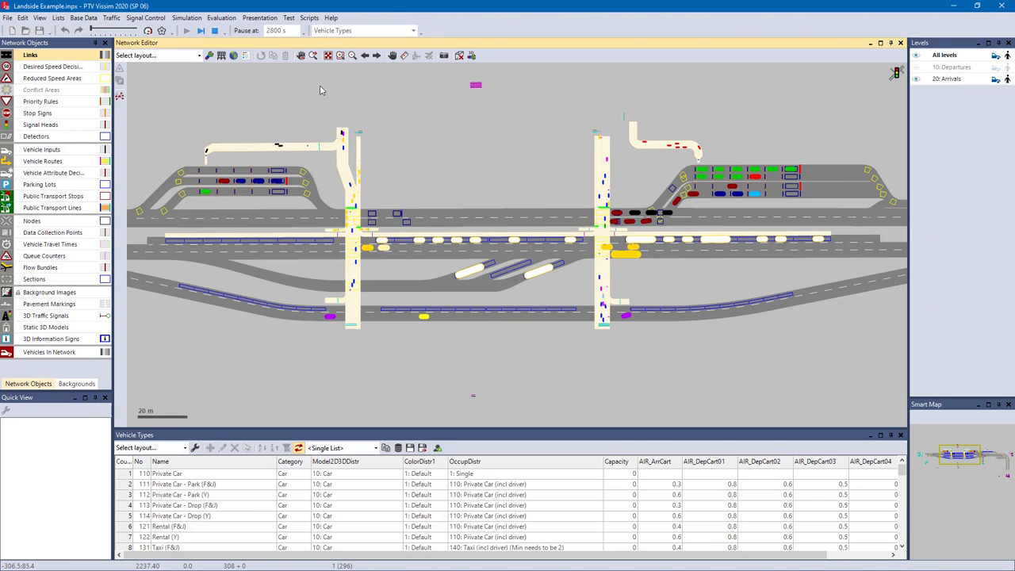
click(352, 55)
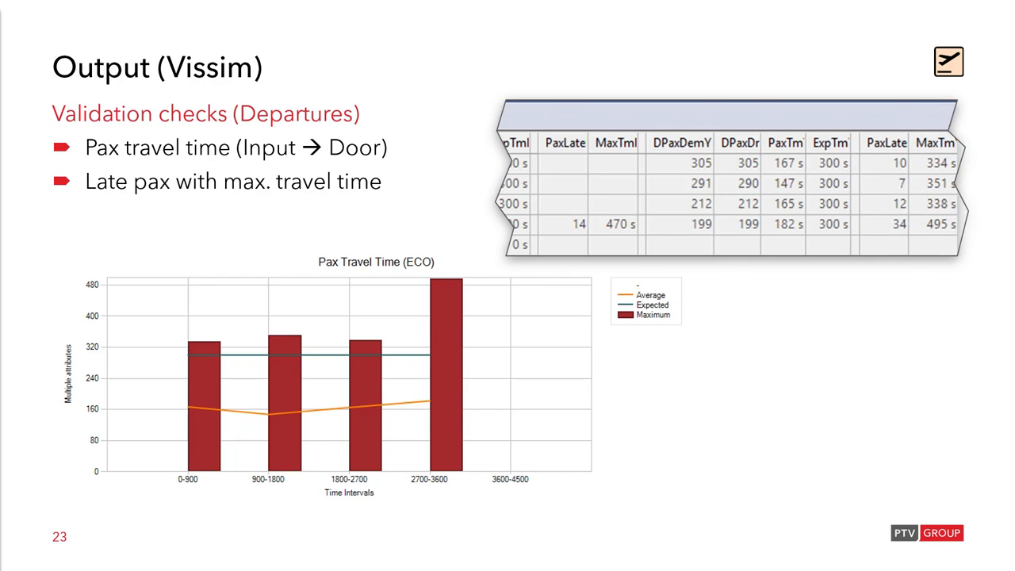
key(Right)
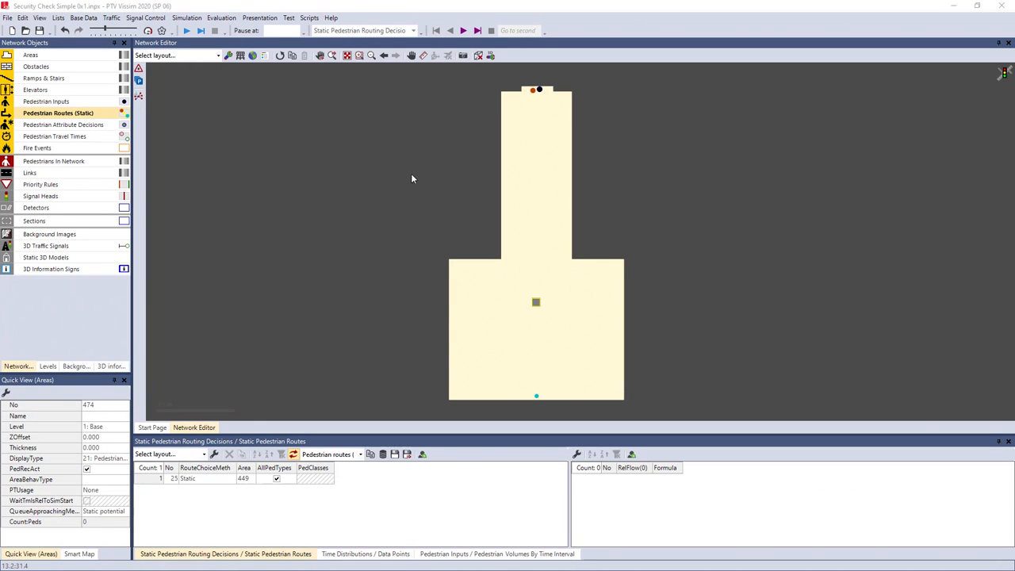
mouse_move(539, 92)
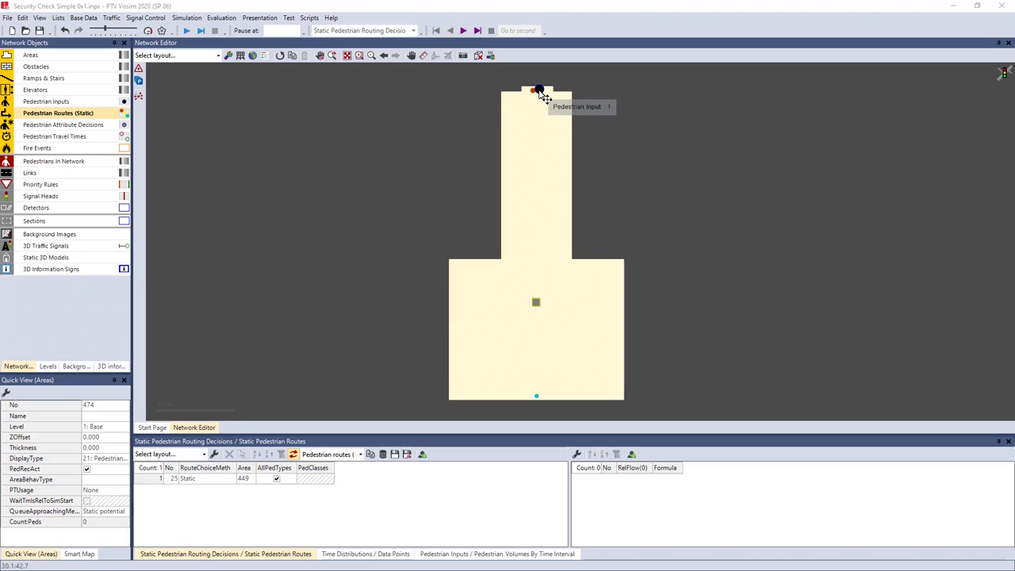
mouse_move(537, 94)
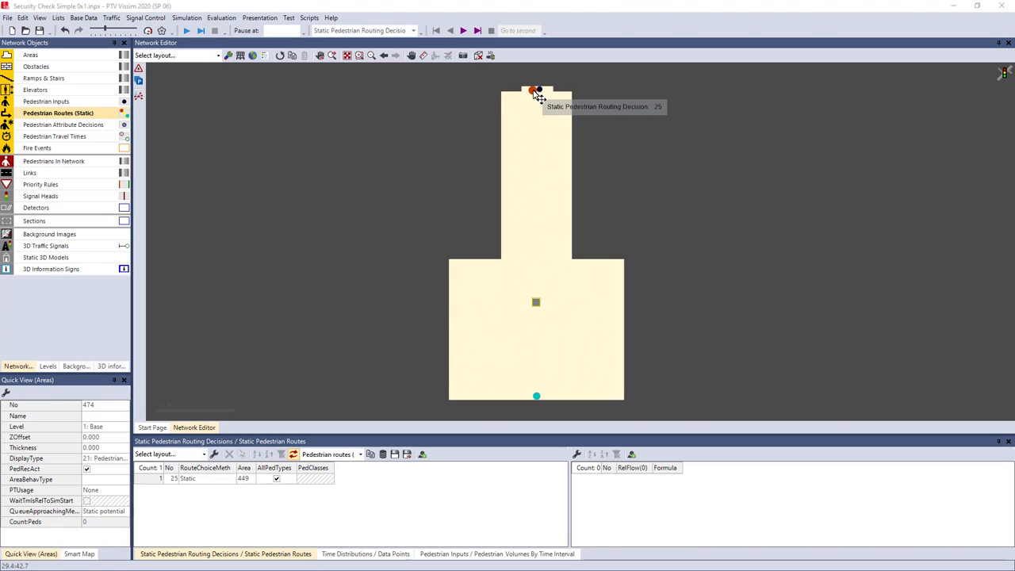
mouse_move(536, 308)
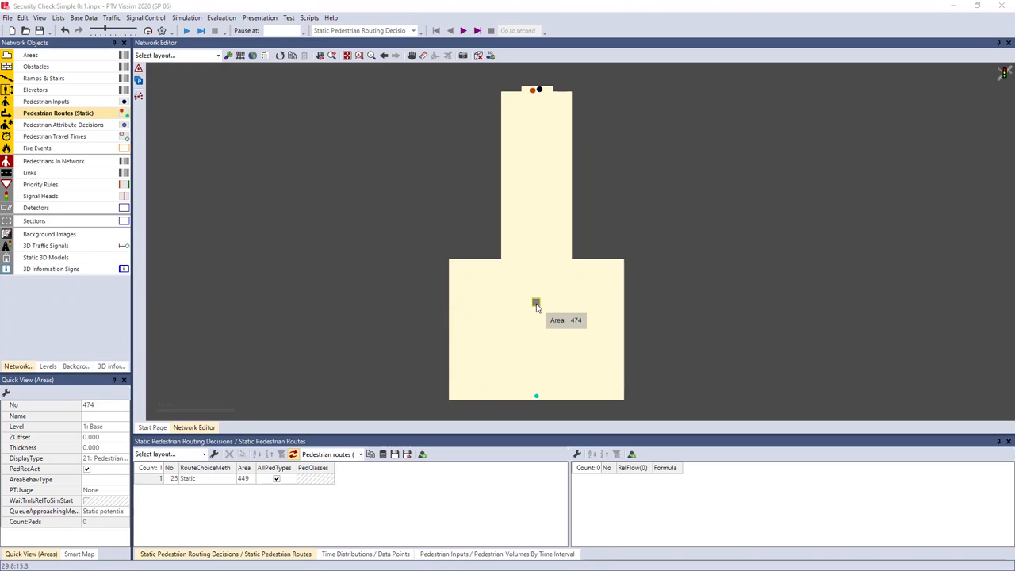
Open area 474's properties to check its Security Check Global queue settings
double_click(536, 305)
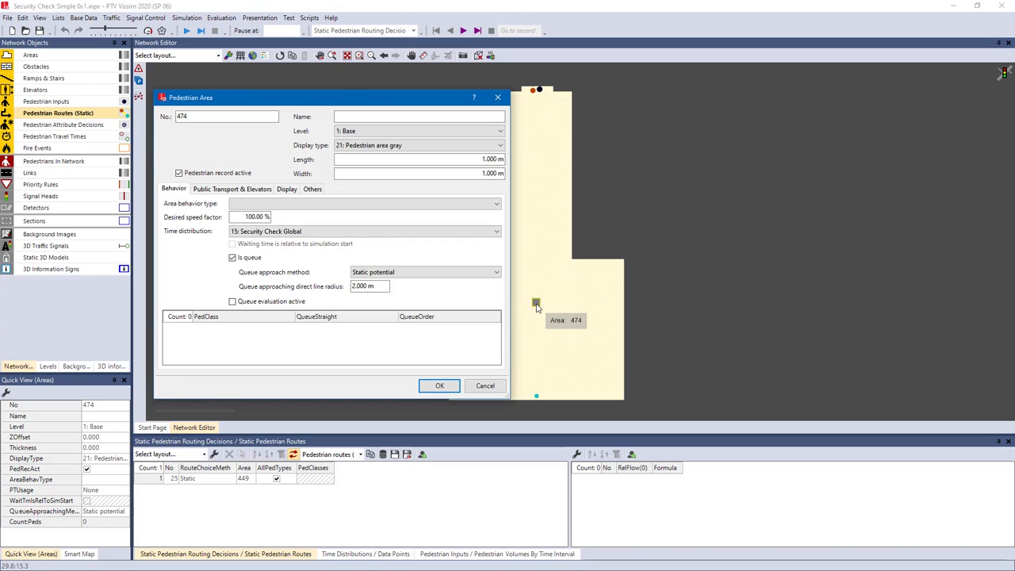
mouse_move(257, 268)
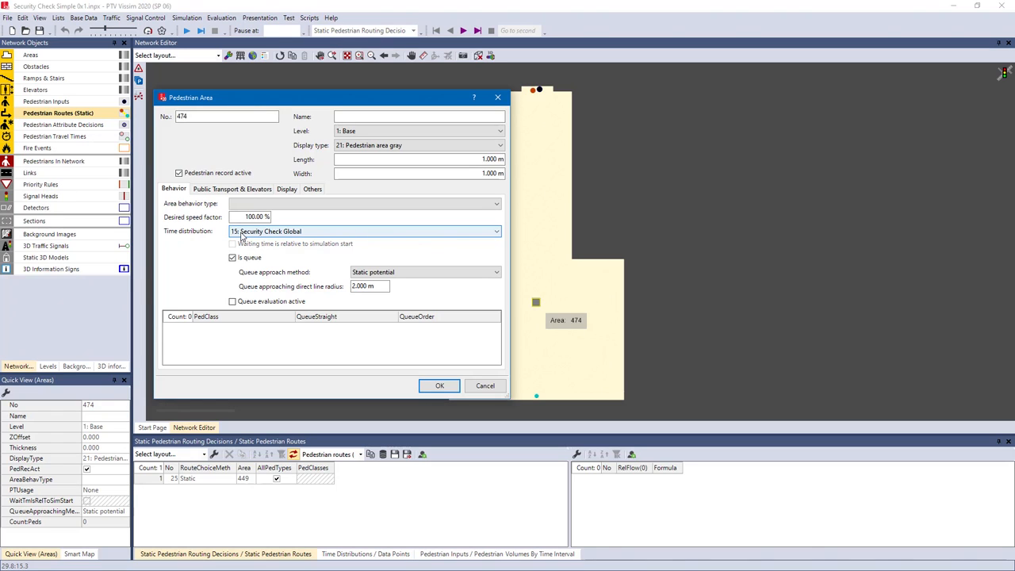
mouse_move(439, 385)
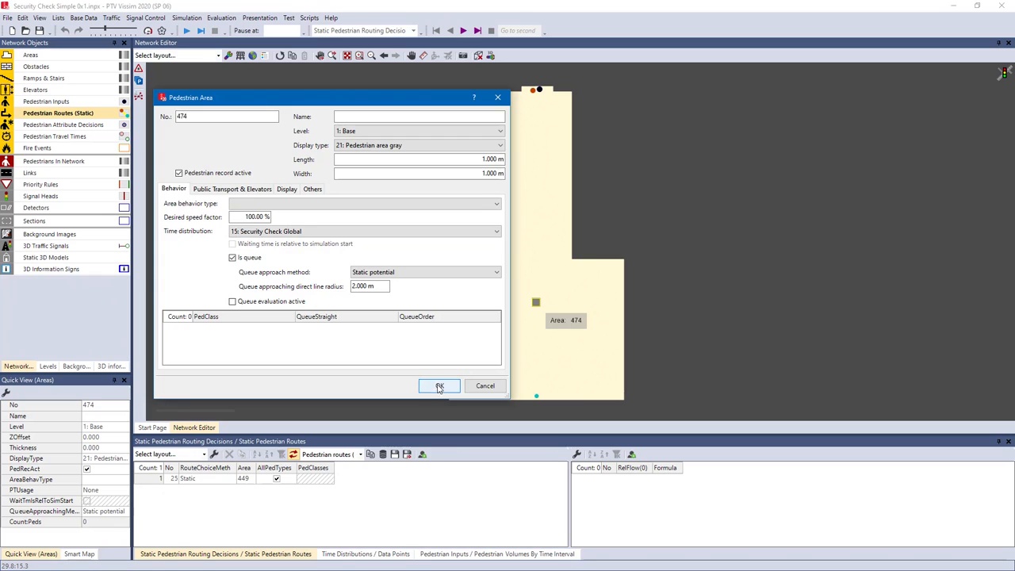
Confirm area 474's dialog and start a continuous simulation run
click(439, 385)
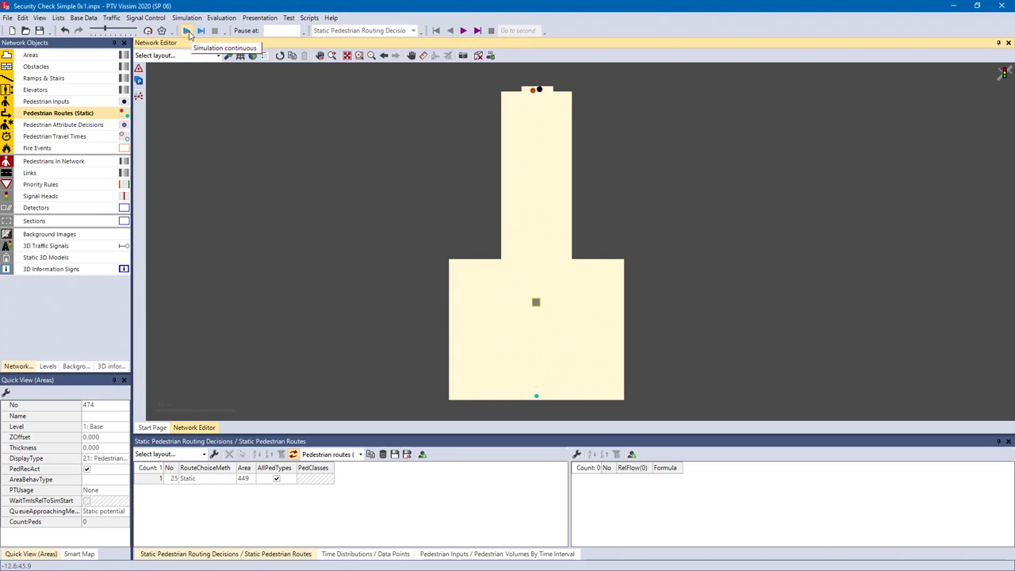
click(188, 30)
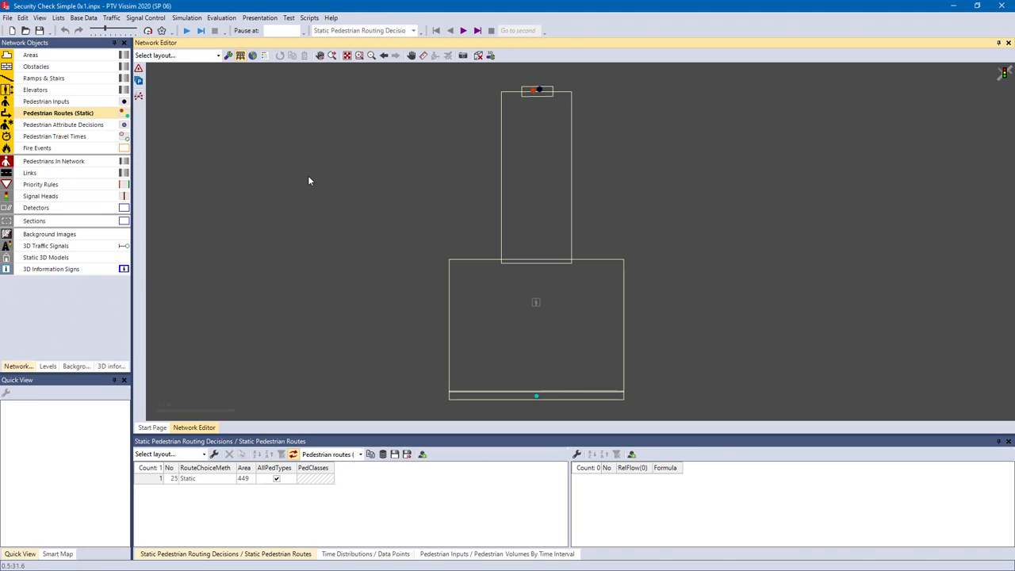
mouse_move(361, 266)
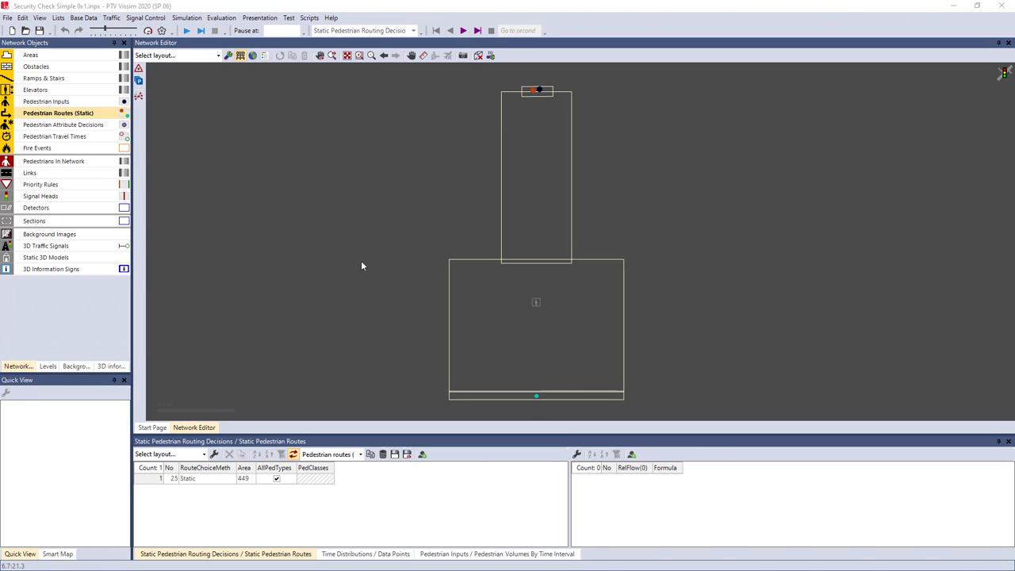
Copy area 474 into the central hall as area 475 using Security Check Single
click(536, 302)
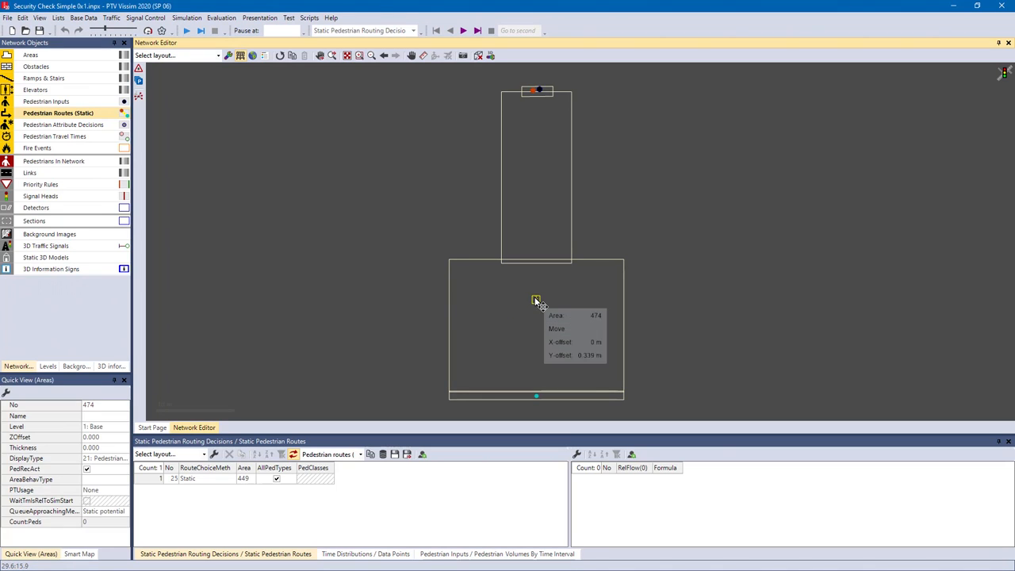
drag(535, 299, 535, 250)
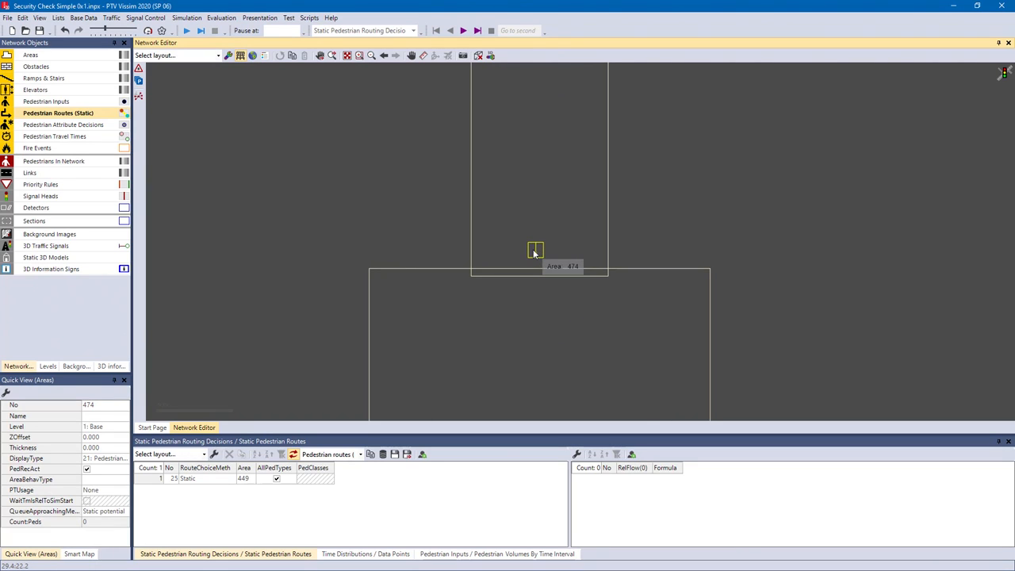
drag(535, 249, 420, 341)
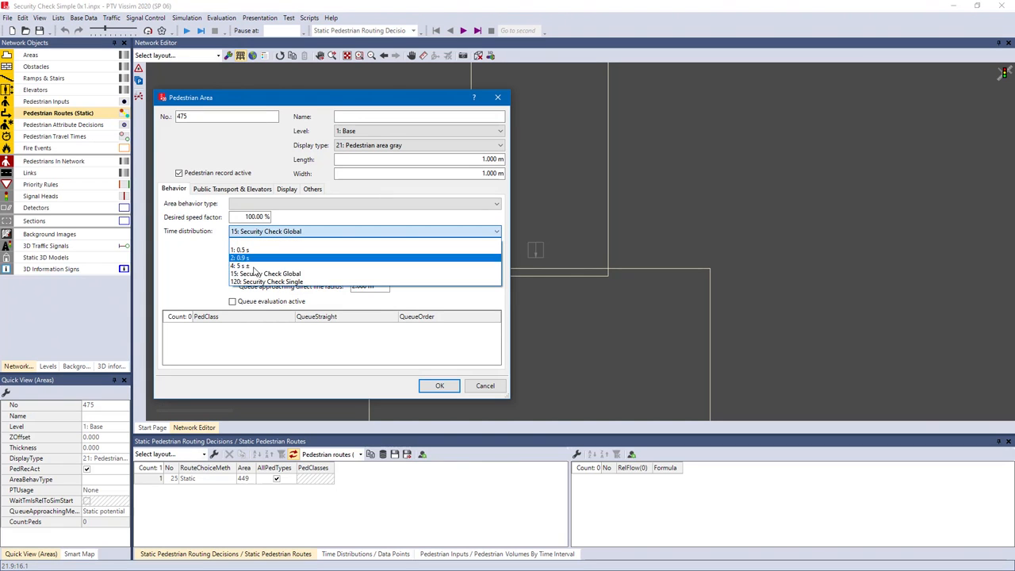
click(265, 281)
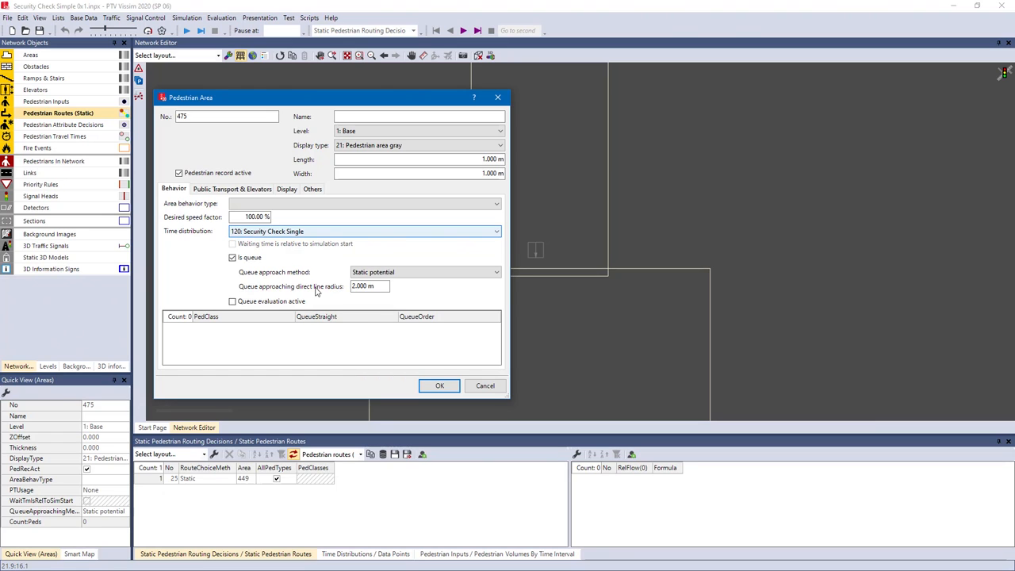
click(439, 386)
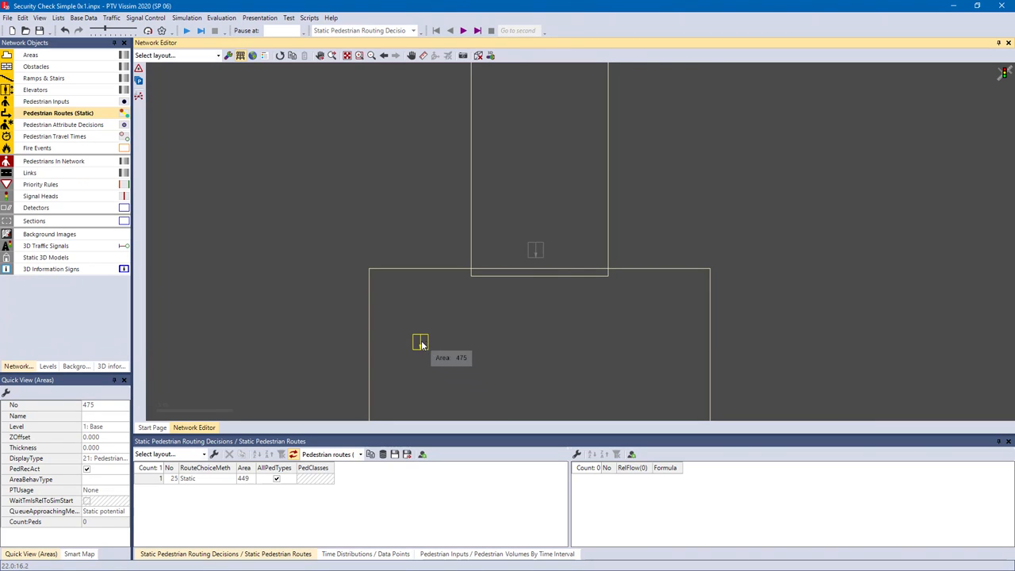
Duplicate area 475 rightward into a row of eight service point areas
drag(420, 342, 458, 342)
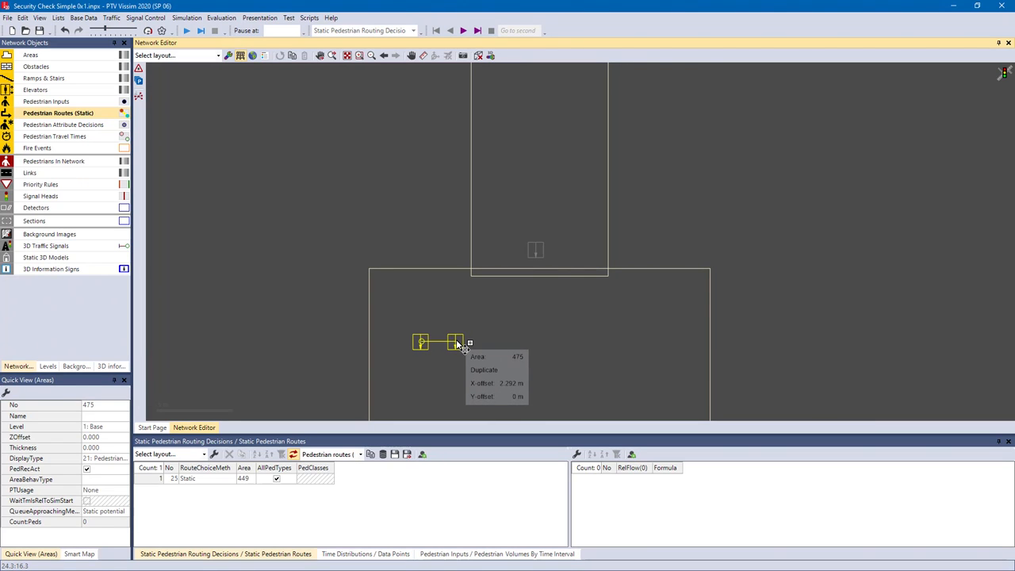
drag(456, 341, 492, 343)
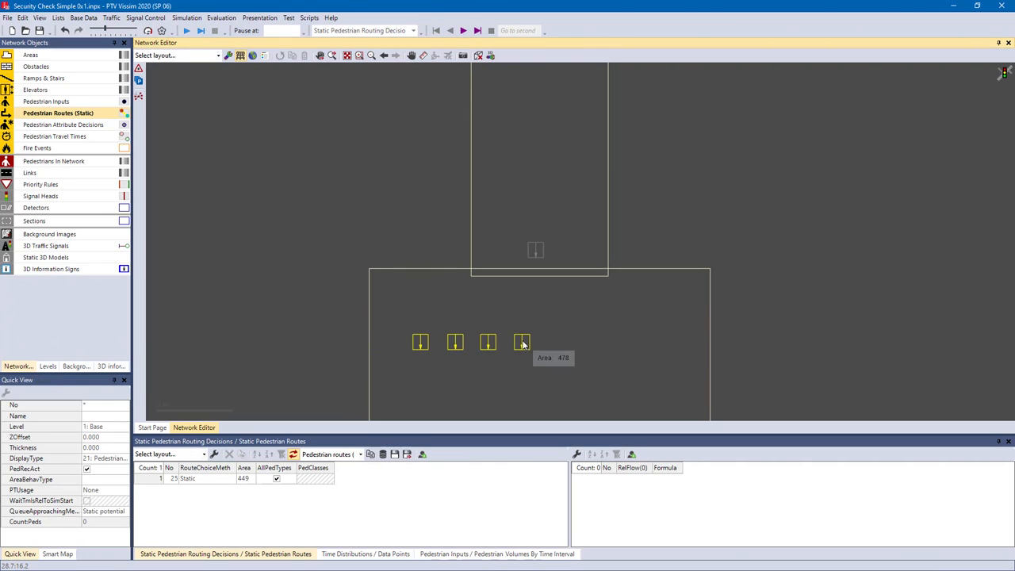
drag(523, 341, 666, 343)
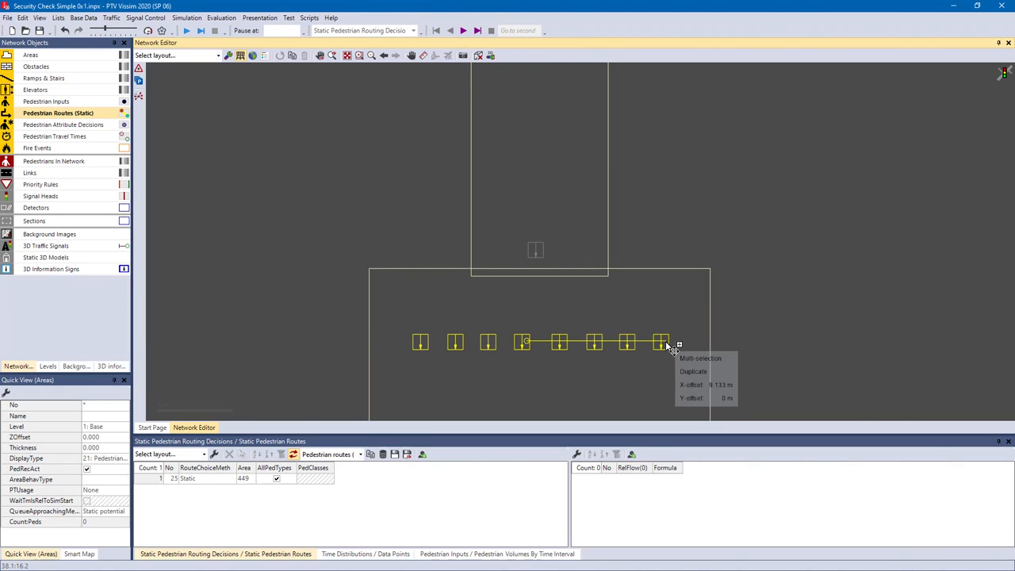
click(360, 322)
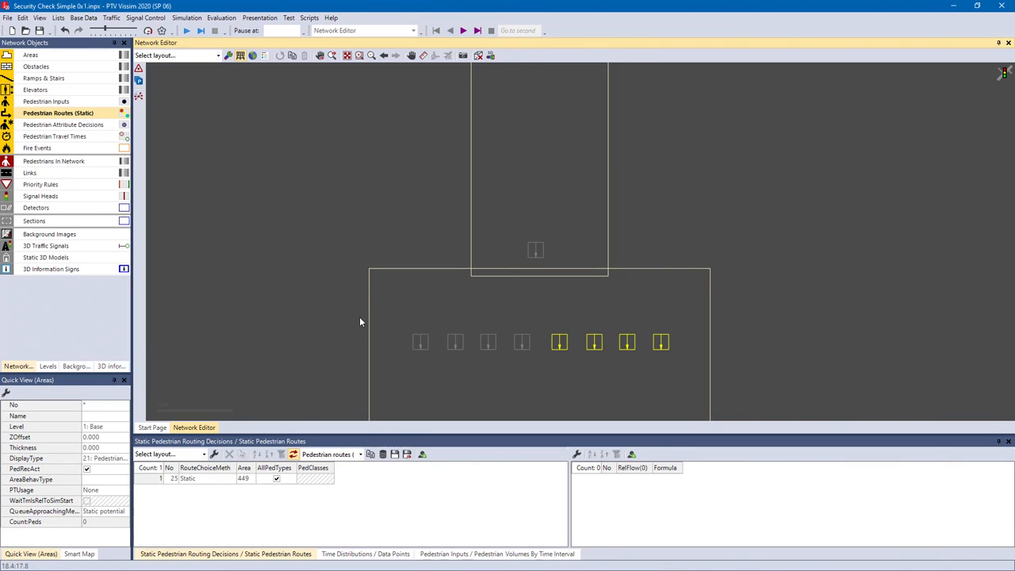
mouse_move(344, 322)
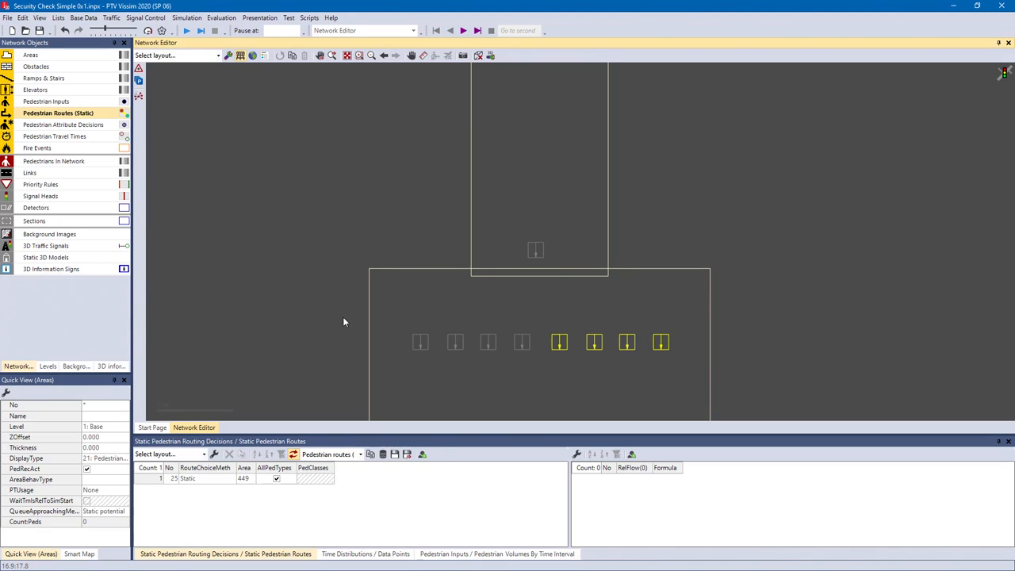
mouse_move(332, 322)
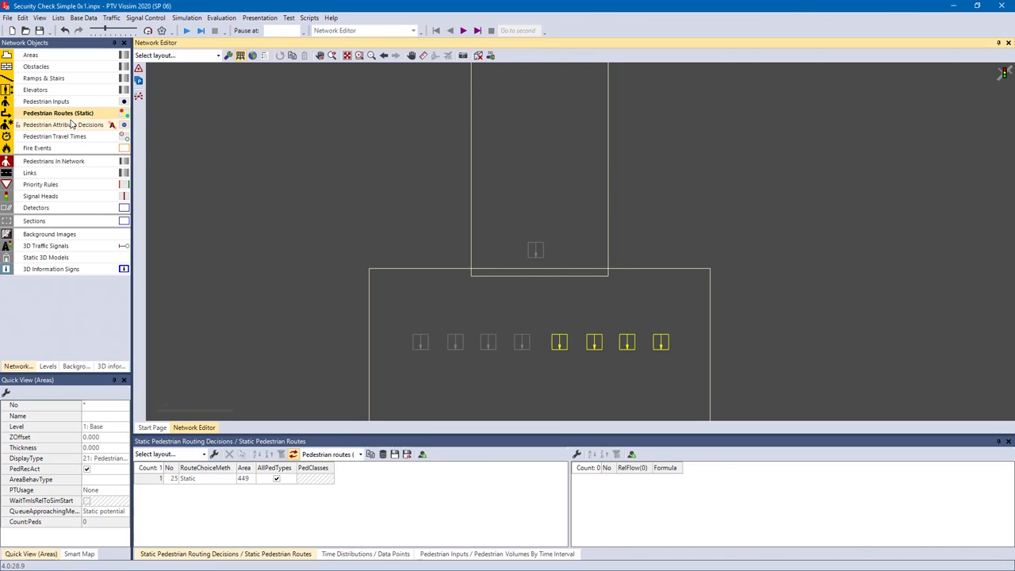
Add a partial routing decision on area 474 using service point selection, maximum 4 queuing
click(102, 113)
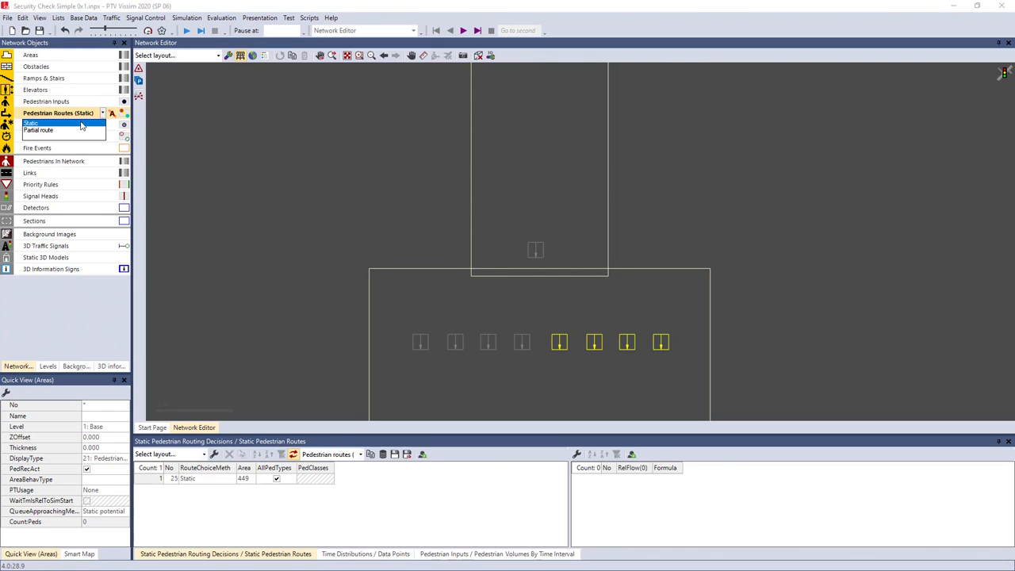
click(38, 130)
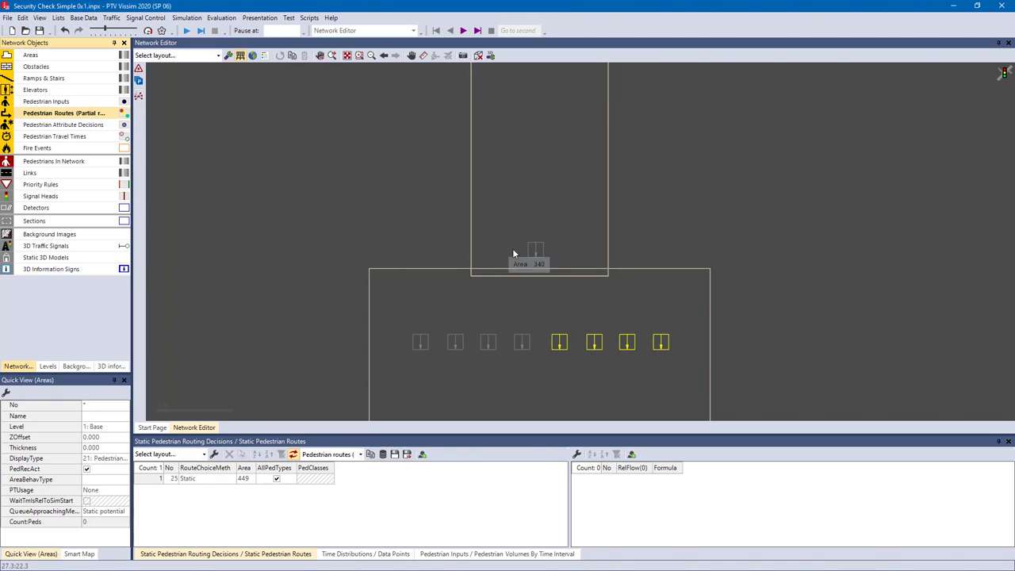
click(535, 250)
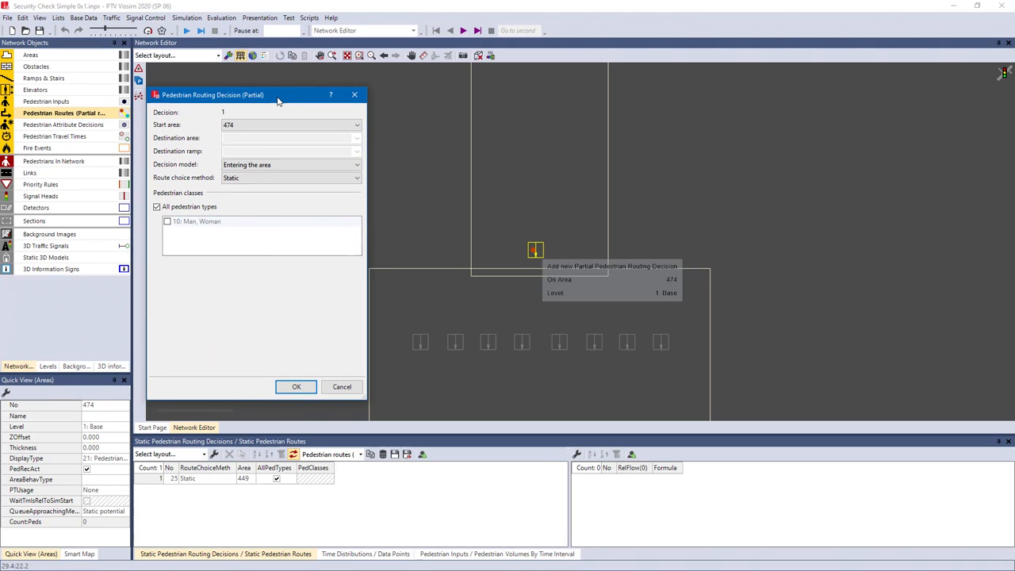
click(356, 178)
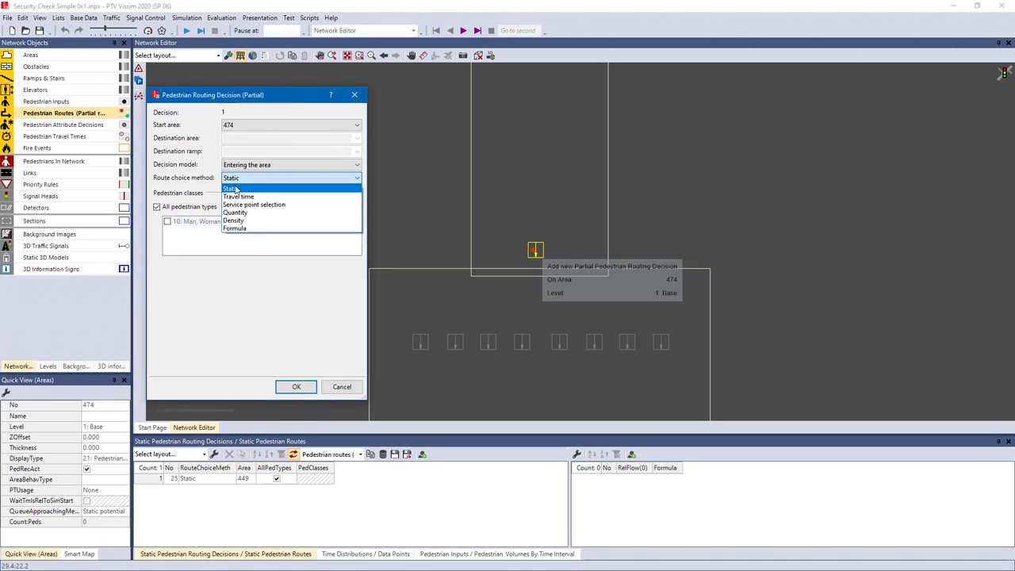
click(254, 205)
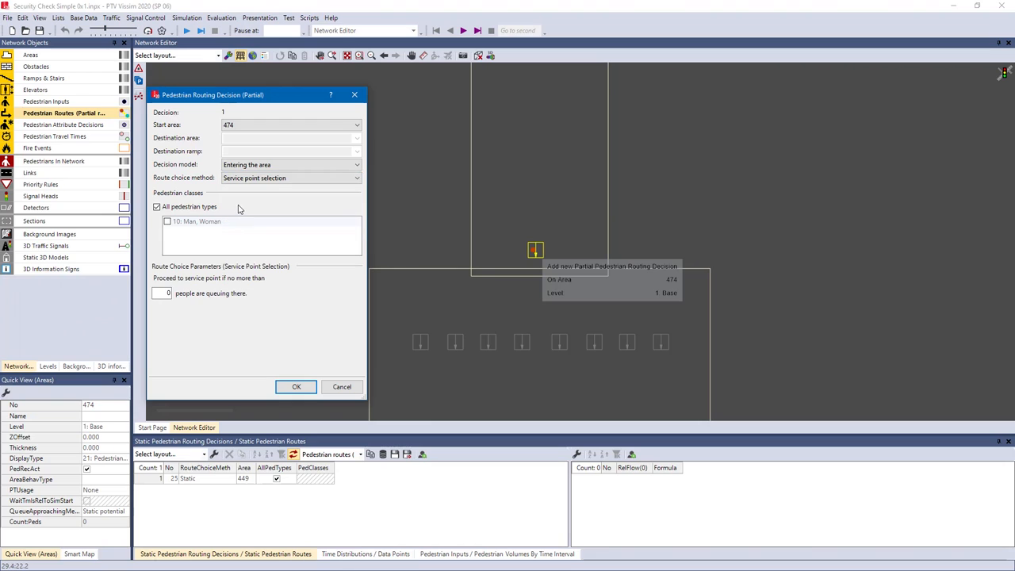
mouse_move(167, 314)
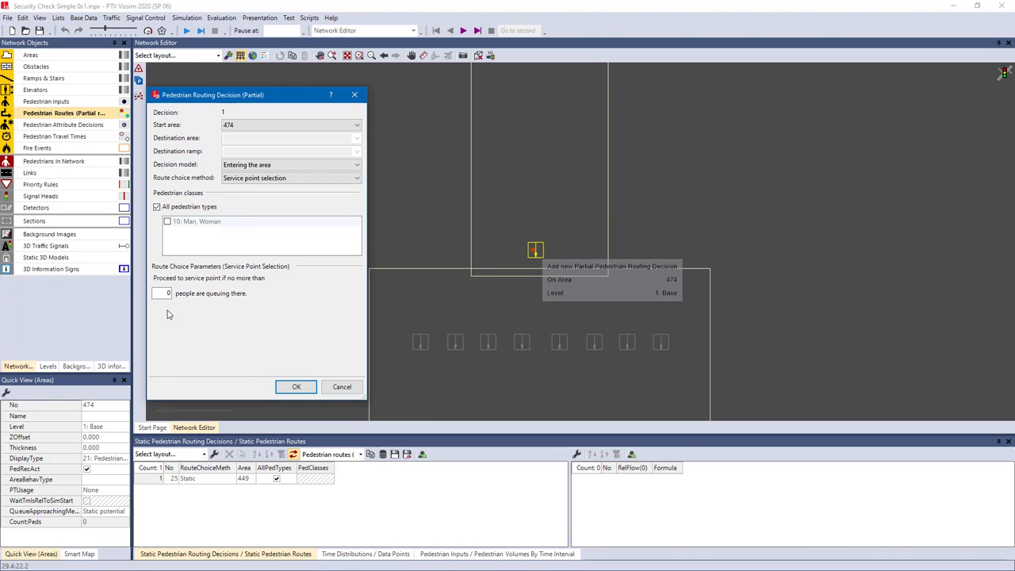
click(161, 292)
text(4)
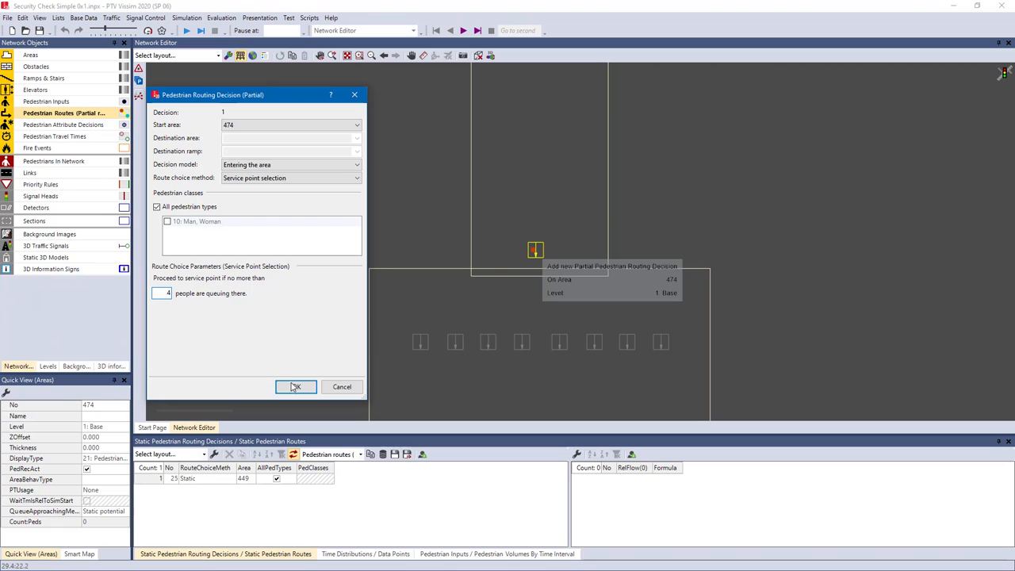
click(295, 386)
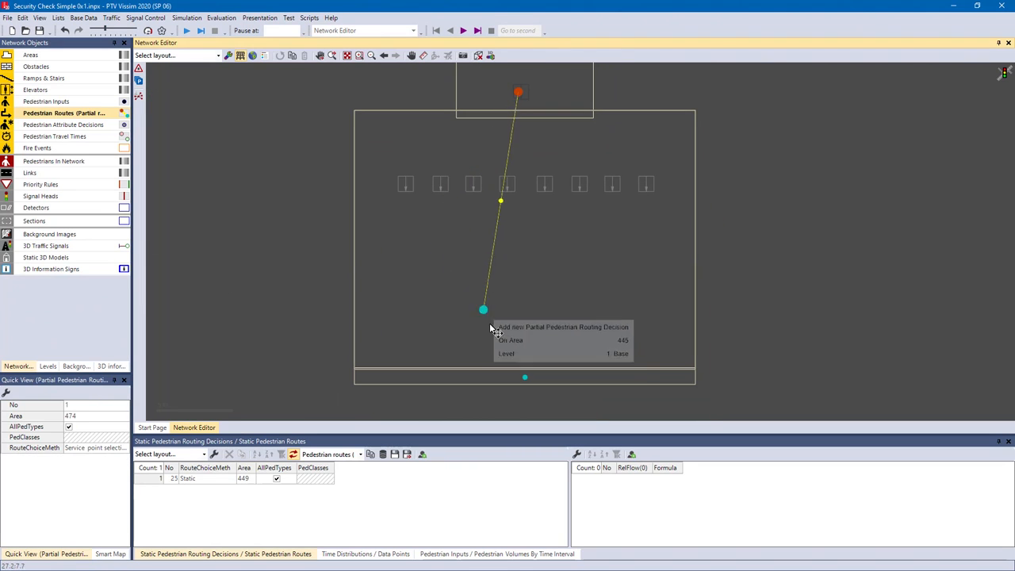
Draw partial routes into the service point areas, then select partial route 1
drag(484, 309, 507, 378)
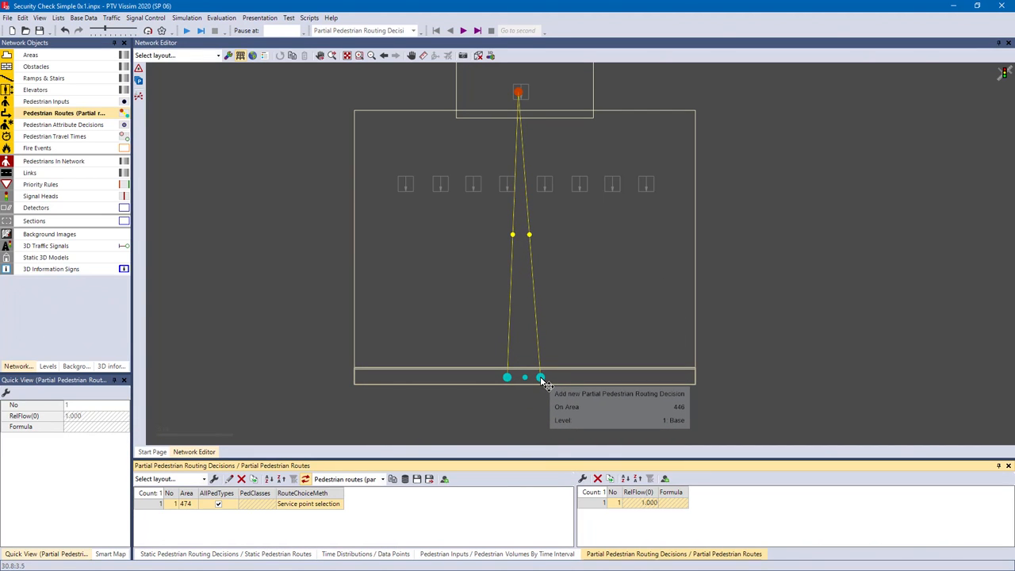
click(539, 376)
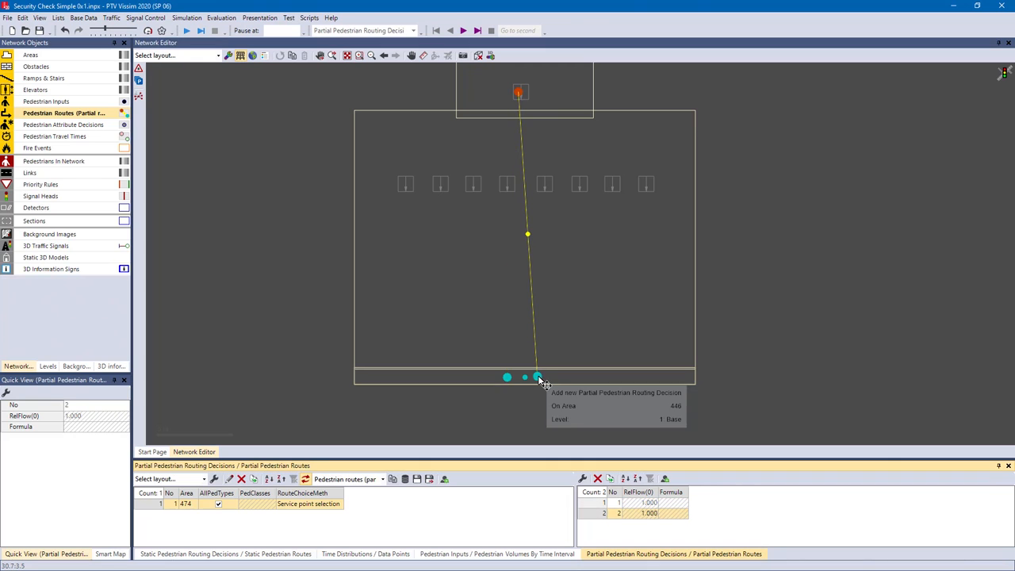
click(562, 377)
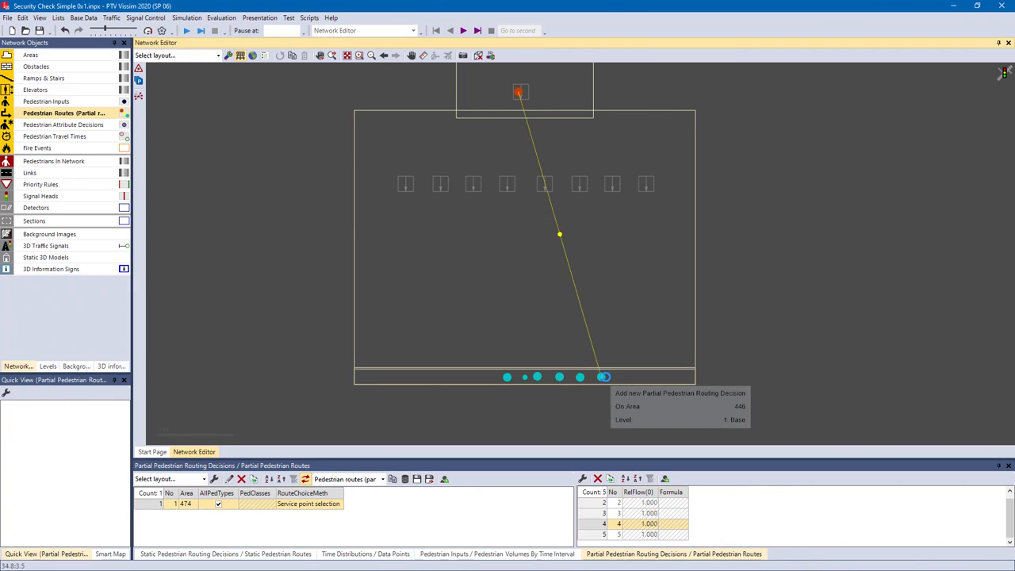
click(648, 376)
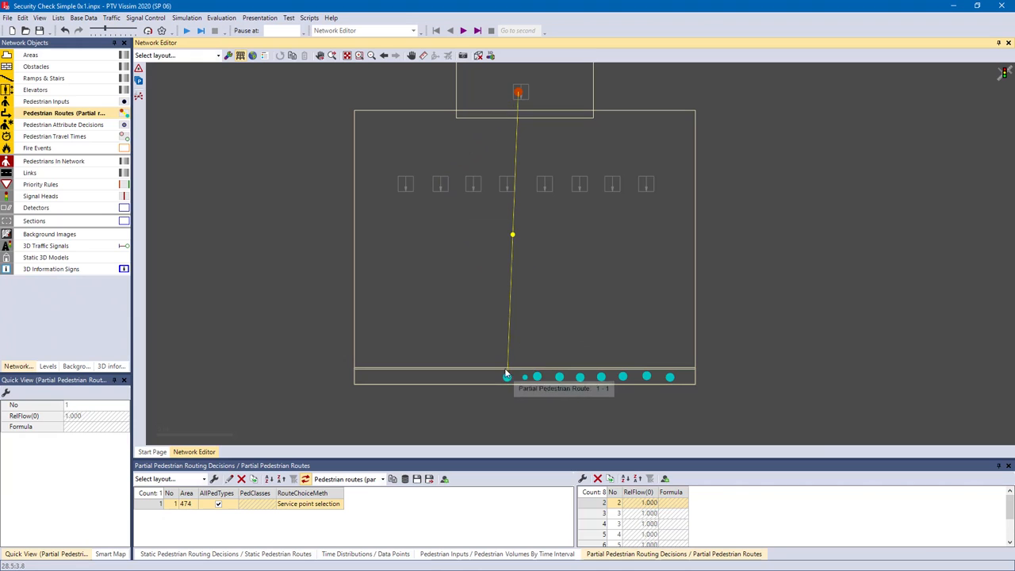
click(405, 184)
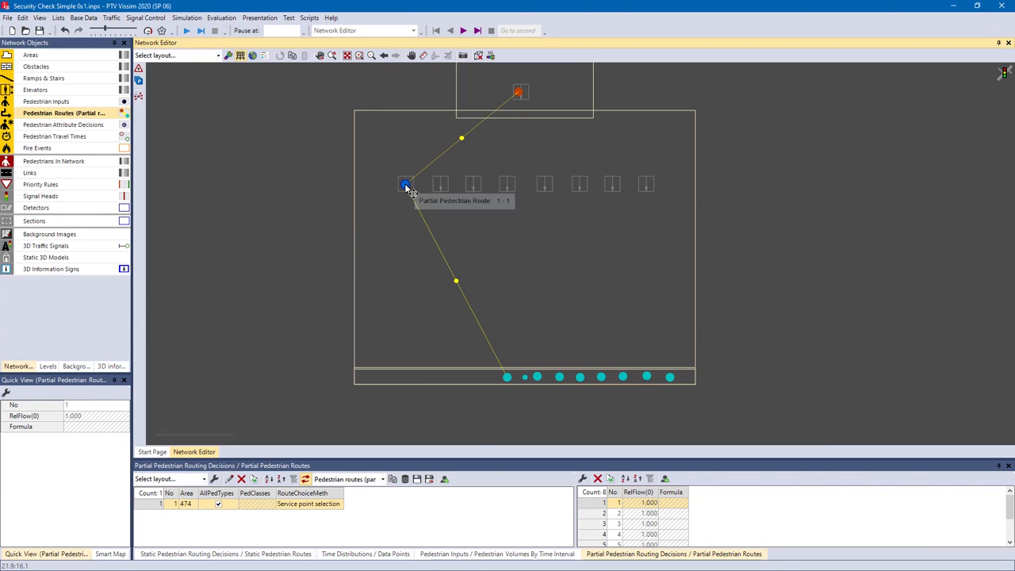
mouse_move(313, 198)
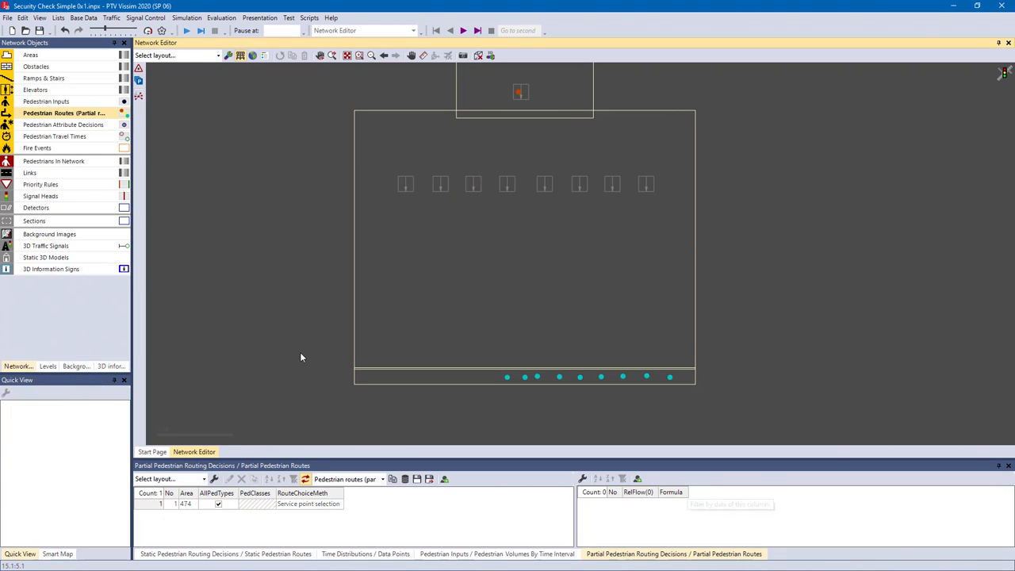
mouse_move(311, 131)
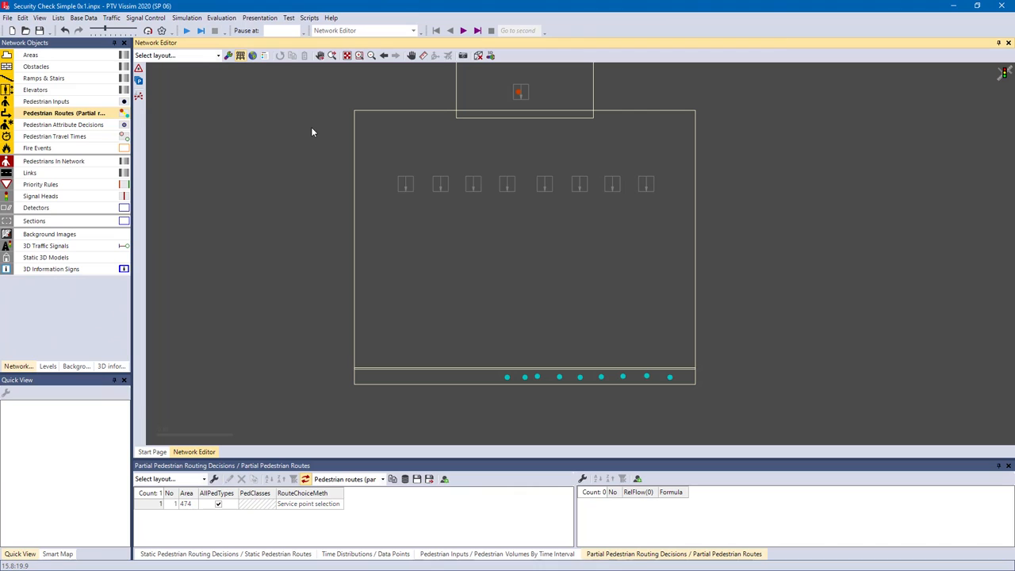
mouse_move(392, 130)
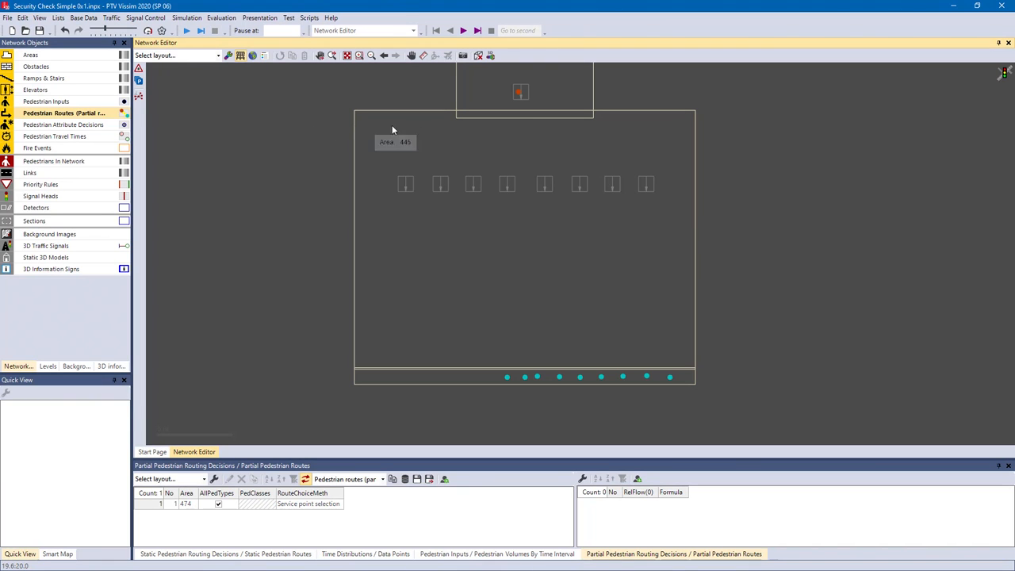
click(521, 91)
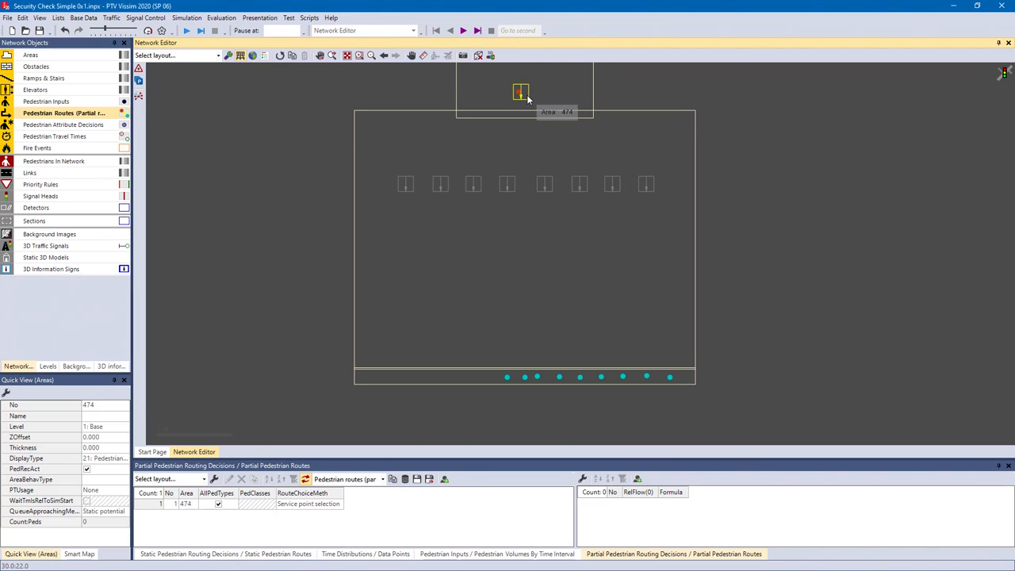
double_click(520, 92)
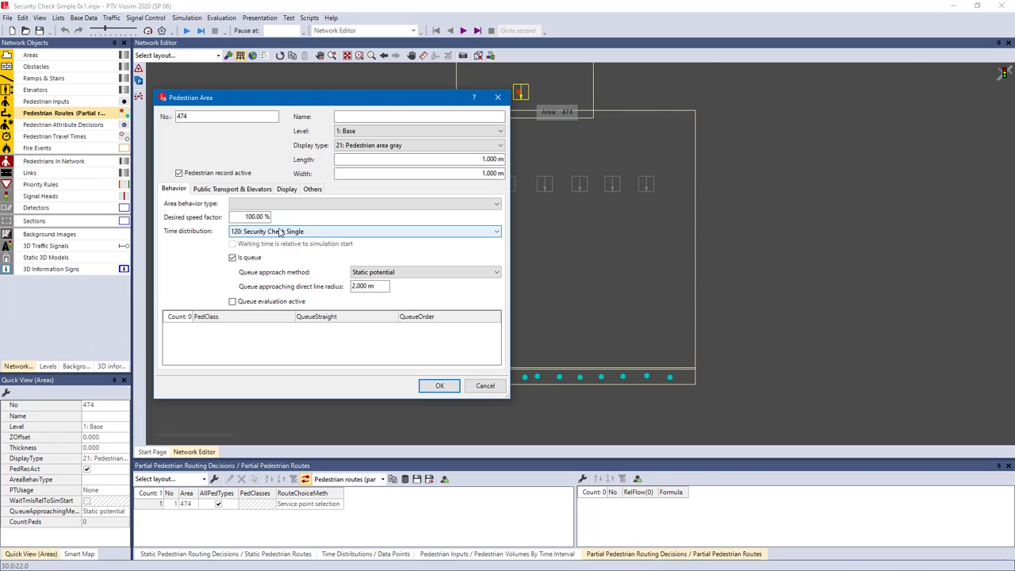
click(496, 231)
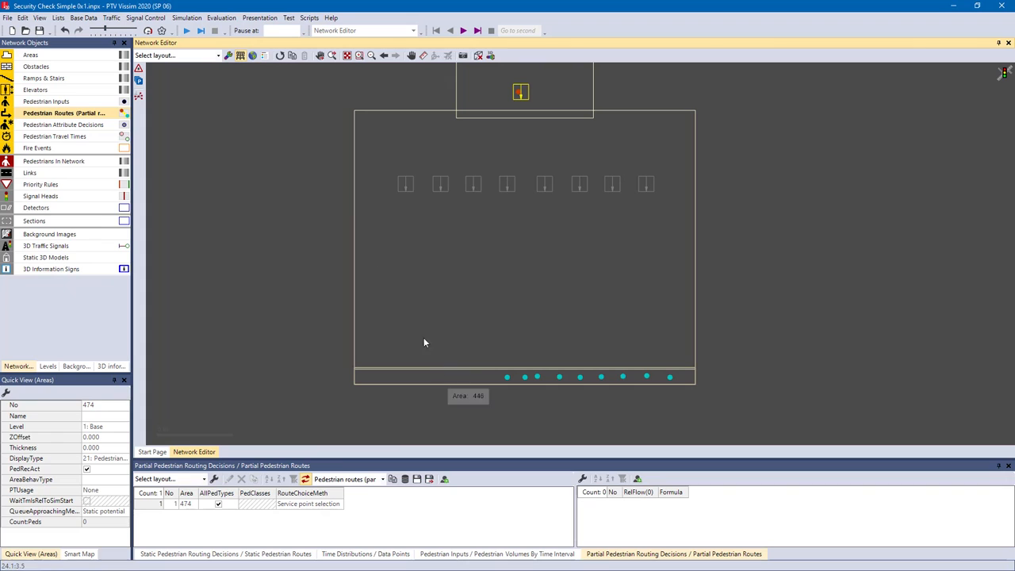
mouse_move(213, 72)
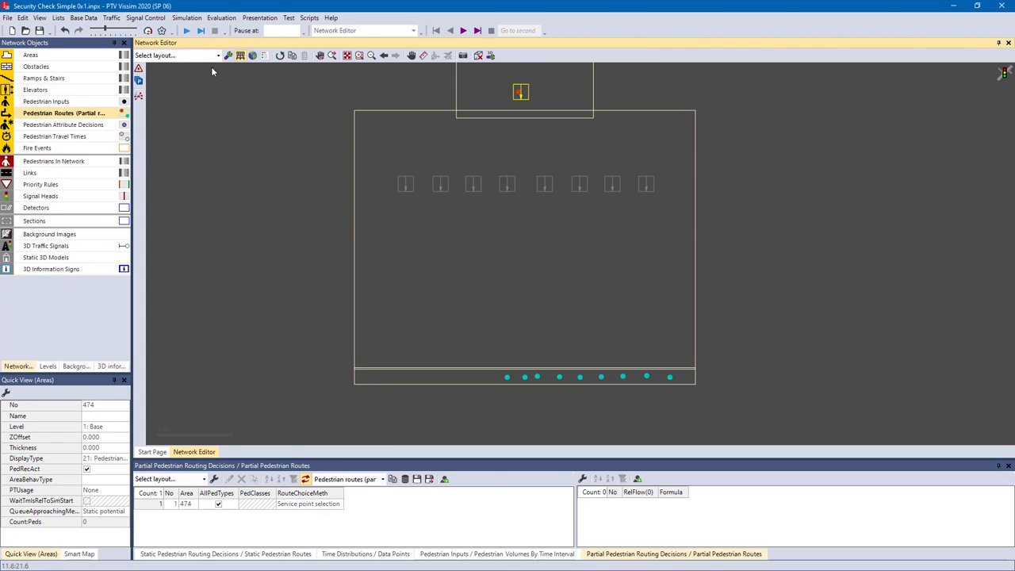
click(187, 30)
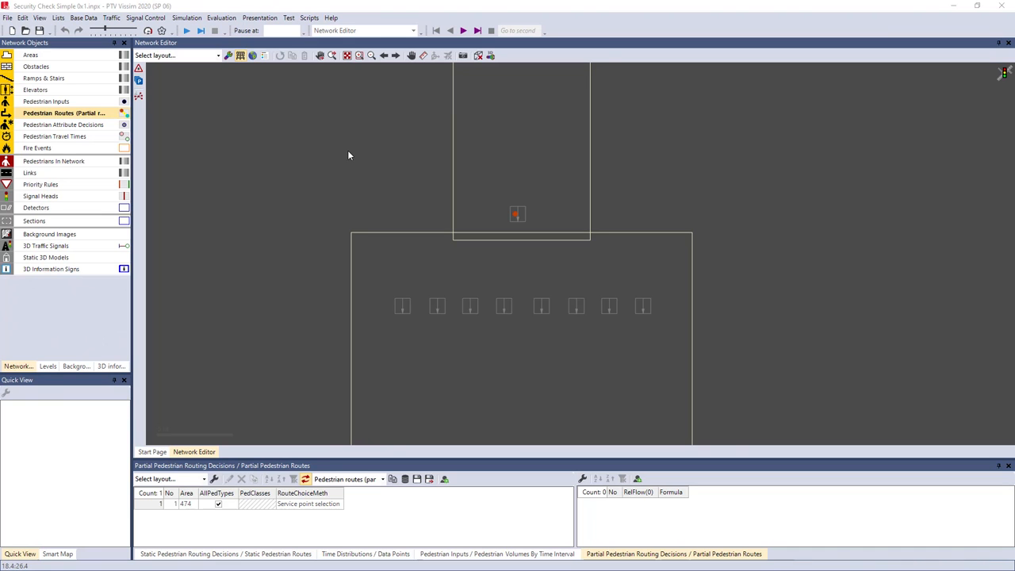
mouse_move(761, 145)
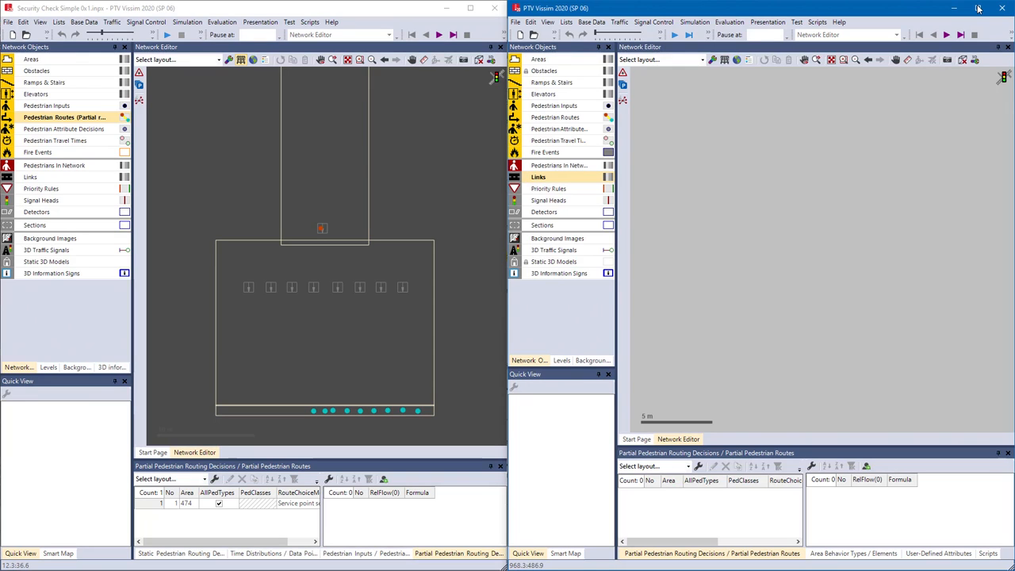
mouse_move(727, 154)
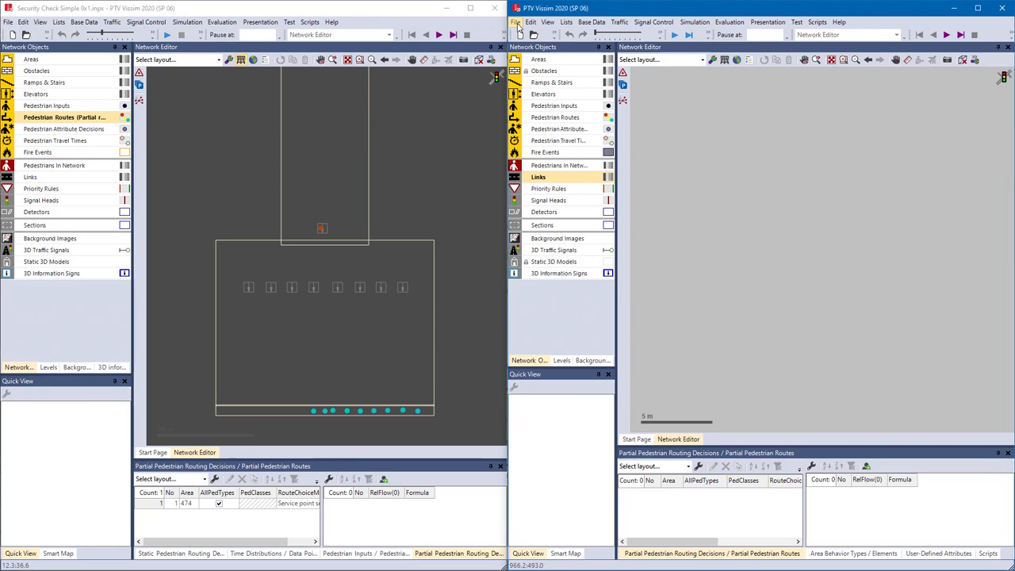
Open 'S-Queue With Shortcuts - Small.inpx' from the Queuing examples in the second window
click(515, 21)
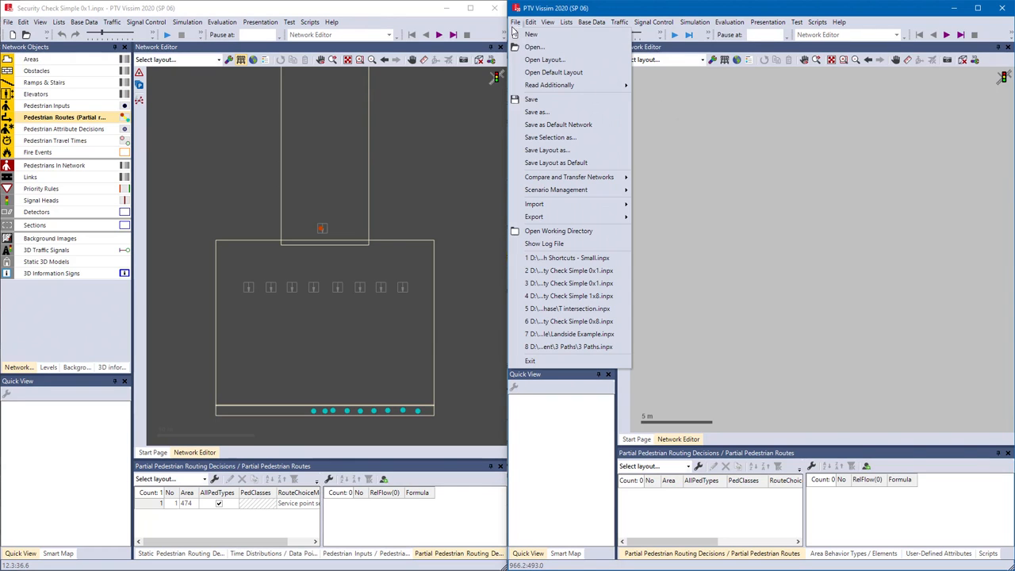
click(516, 47)
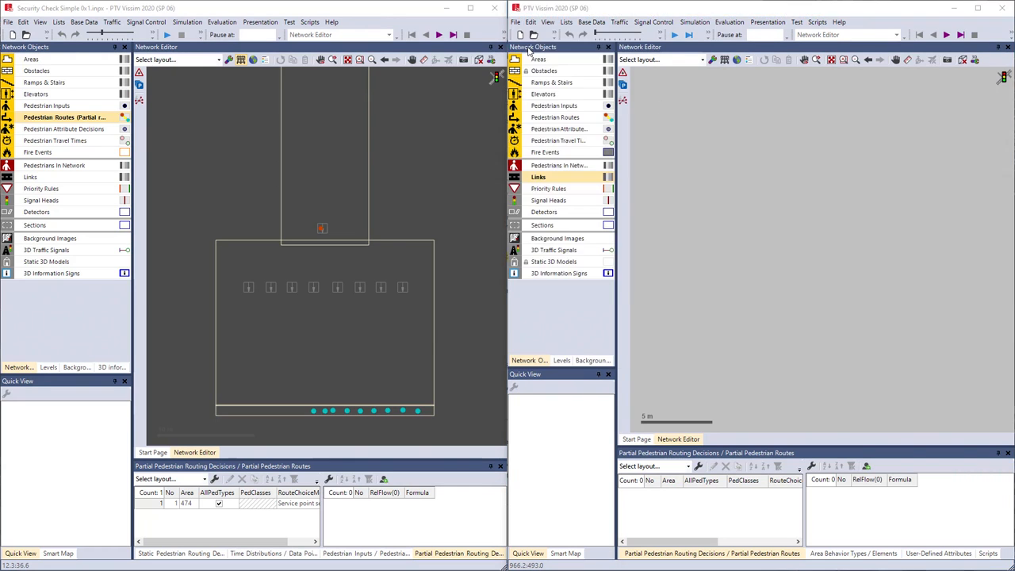
click(515, 21)
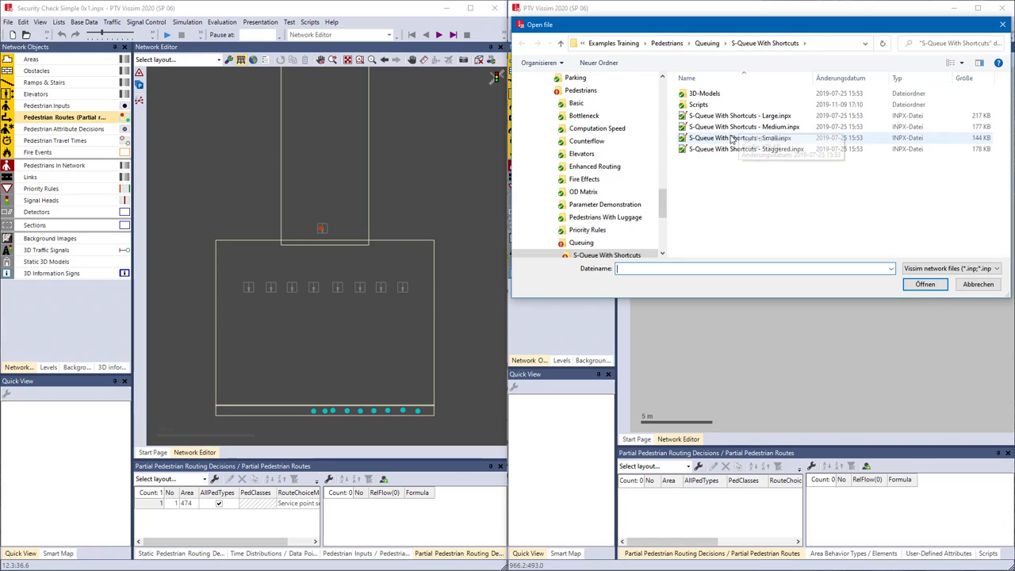
click(737, 137)
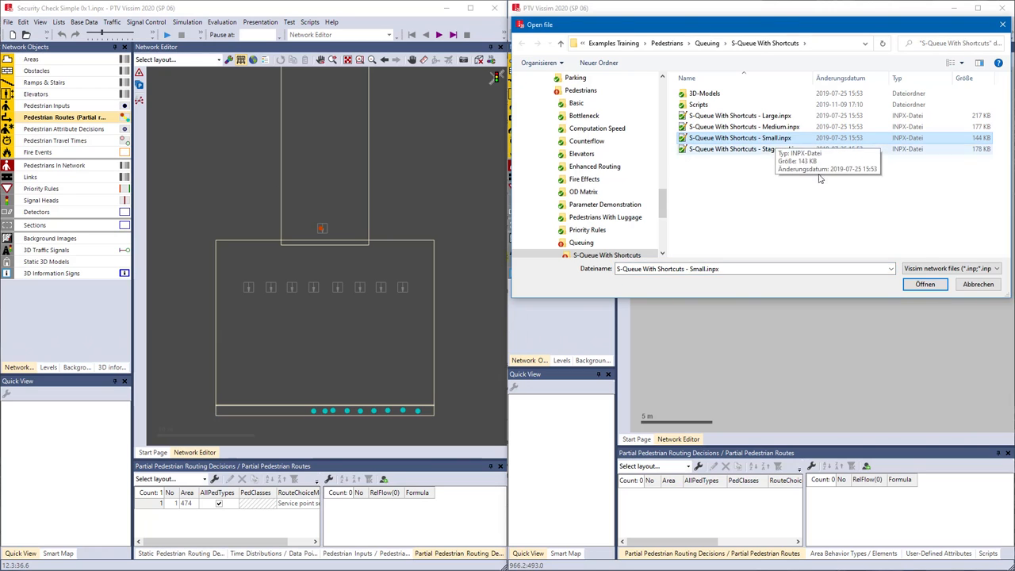
click(924, 284)
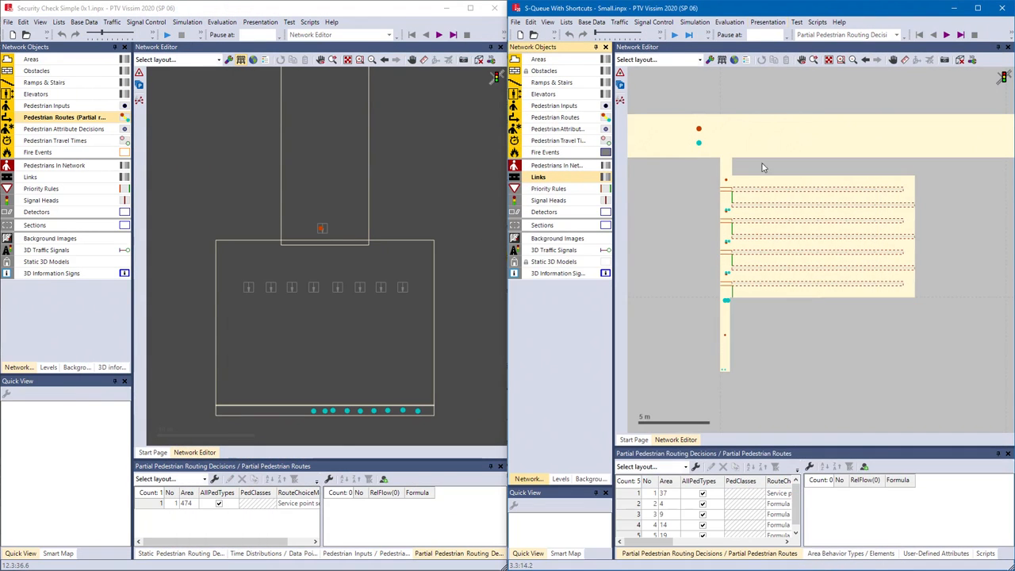
mouse_move(790, 349)
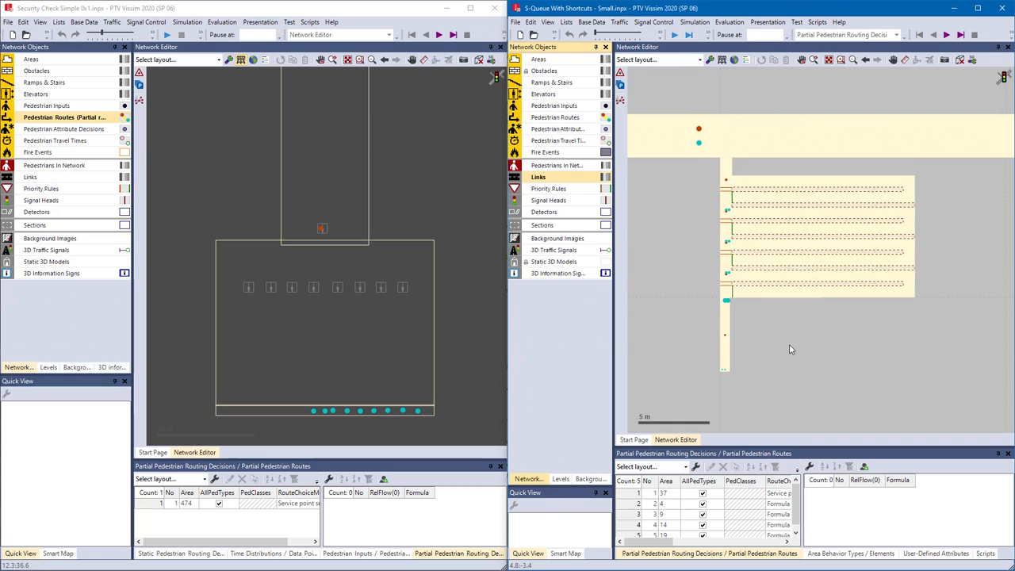
Run the S-Queue With Shortcuts - Small simulation and toggle the 3D view
click(674, 34)
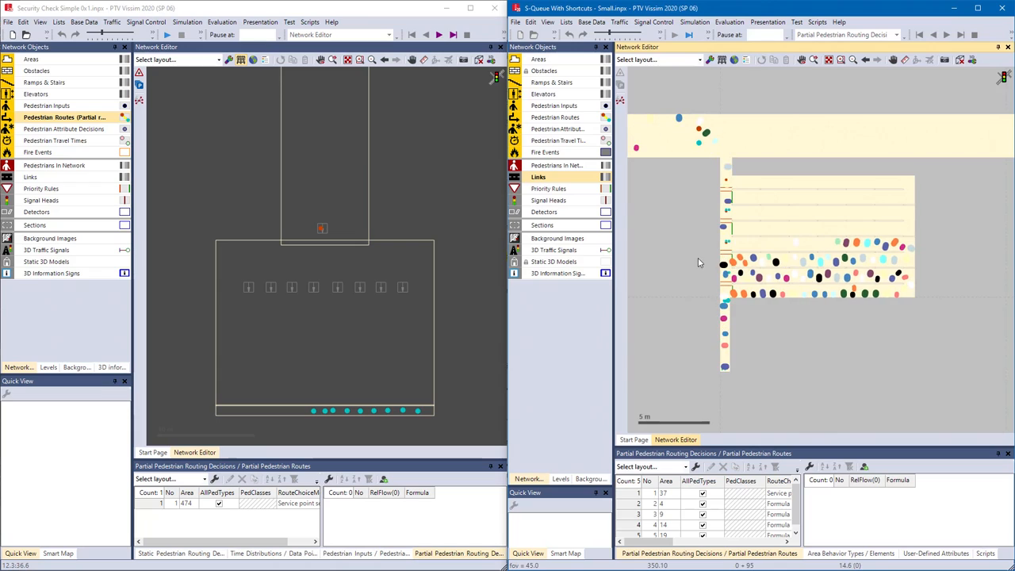
click(959, 59)
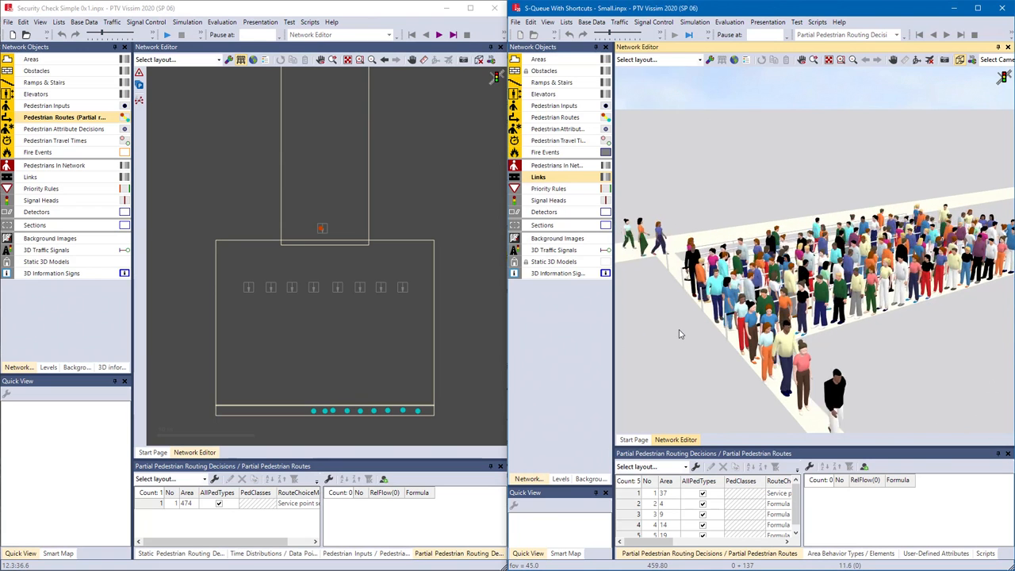
click(959, 60)
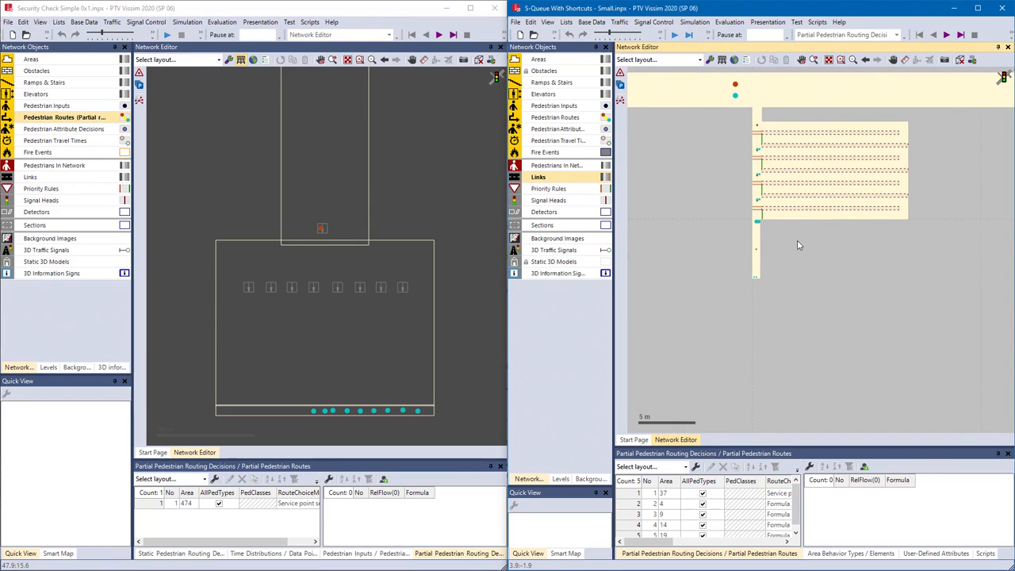
mouse_move(192, 215)
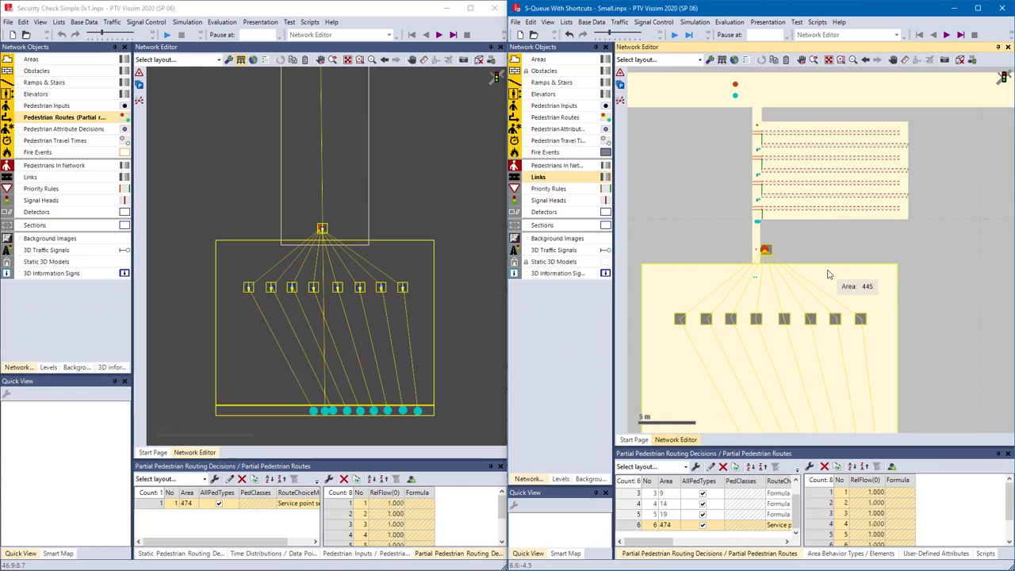
Deselect the pasted security check area and its eight routes
click(557, 116)
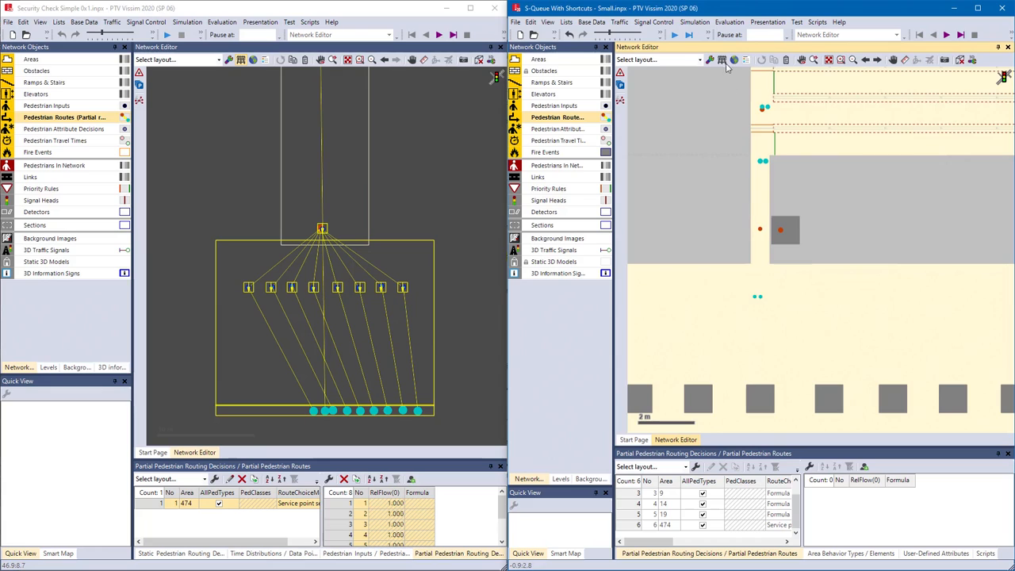
Switch the network to wireframe and select an old area in the corridor
click(721, 60)
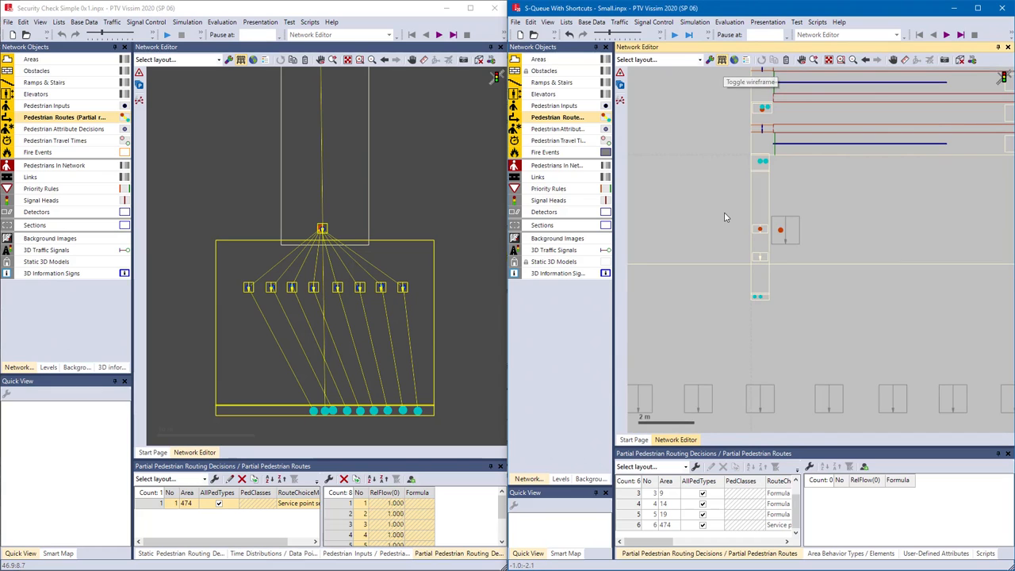
mouse_move(724, 217)
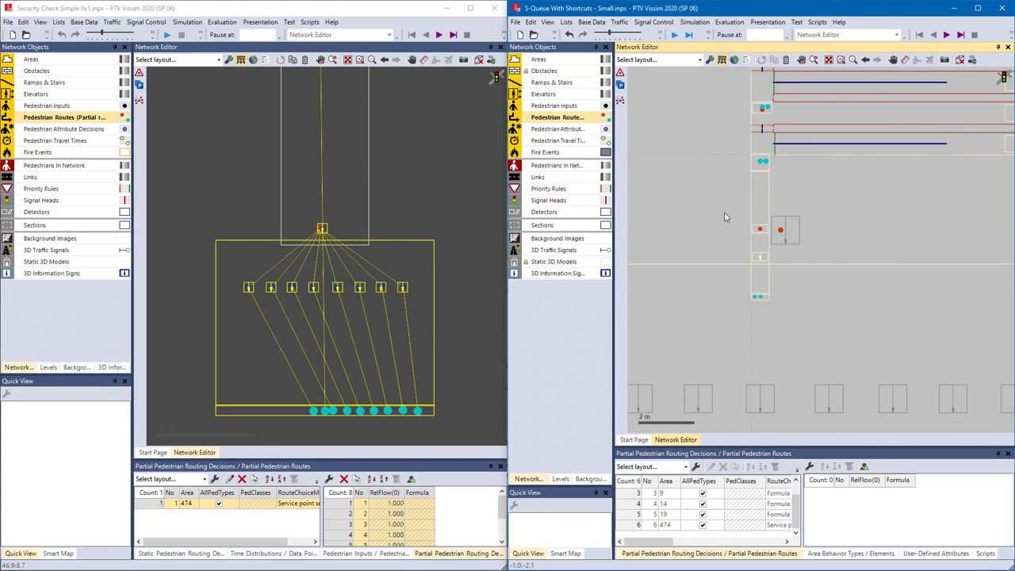
mouse_move(725, 222)
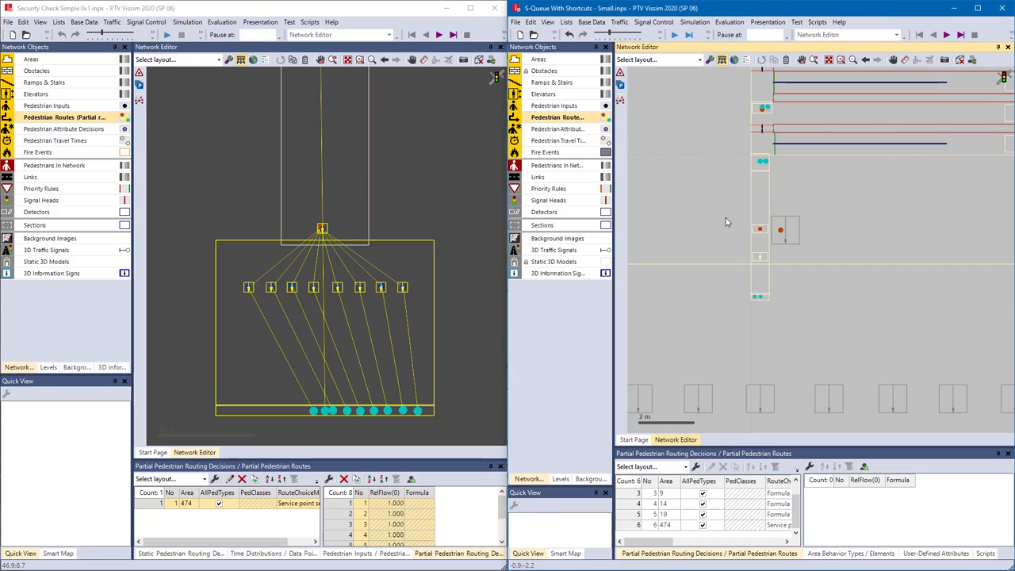
mouse_move(755, 300)
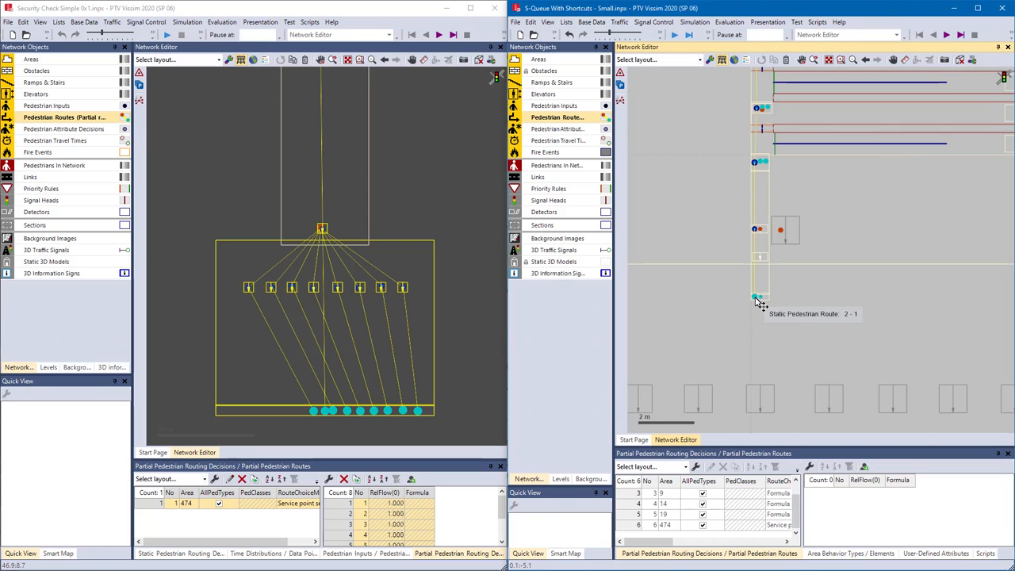
click(757, 300)
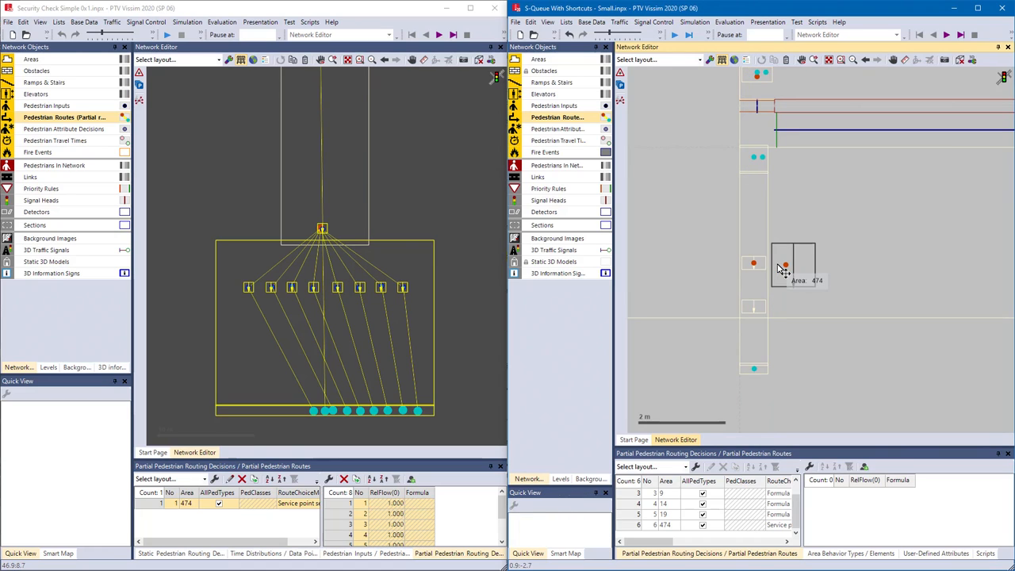
mouse_move(719, 248)
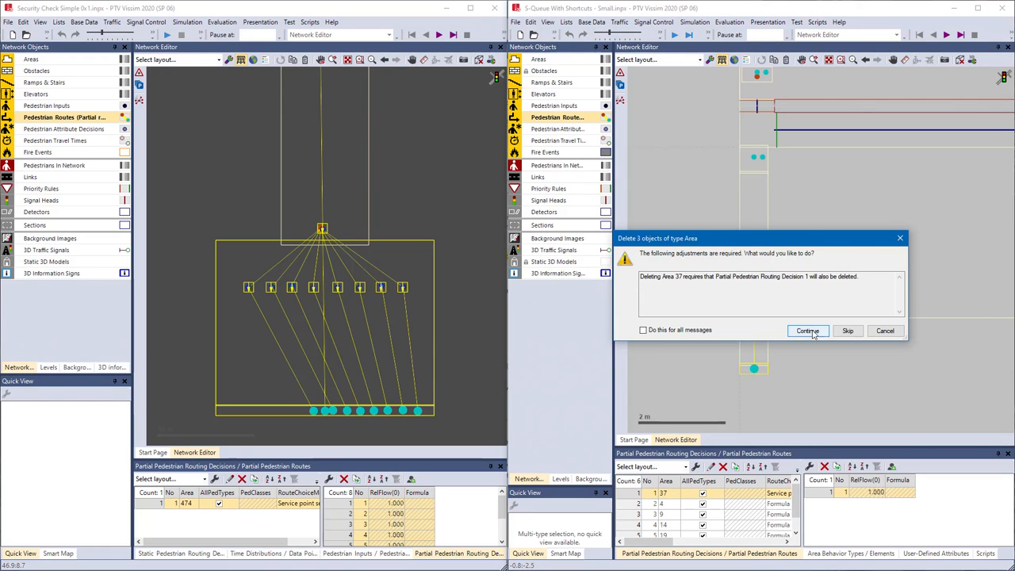
Confirm deleting the old corridor areas along with routing decision 1
click(807, 330)
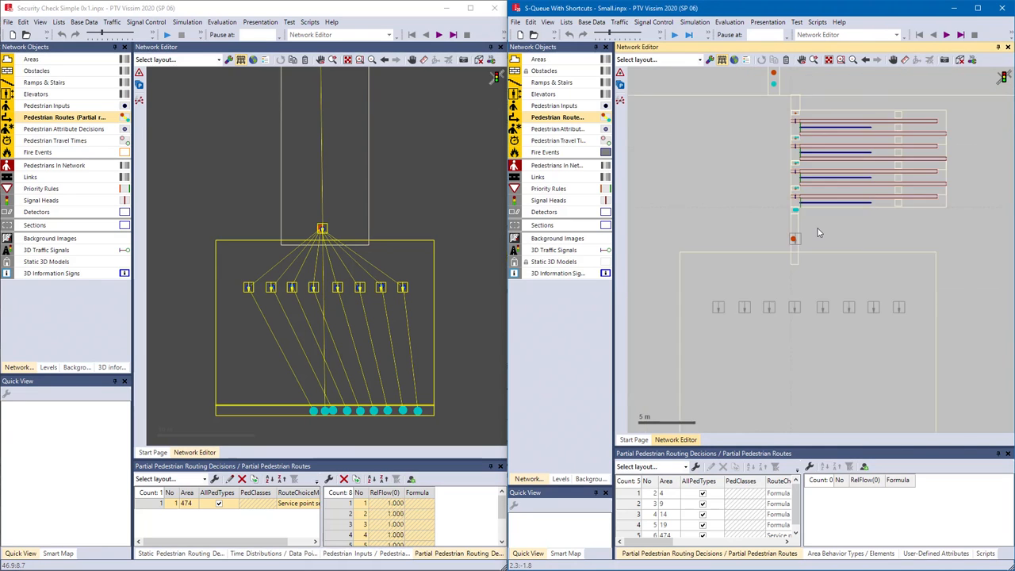
scroll(down, 3)
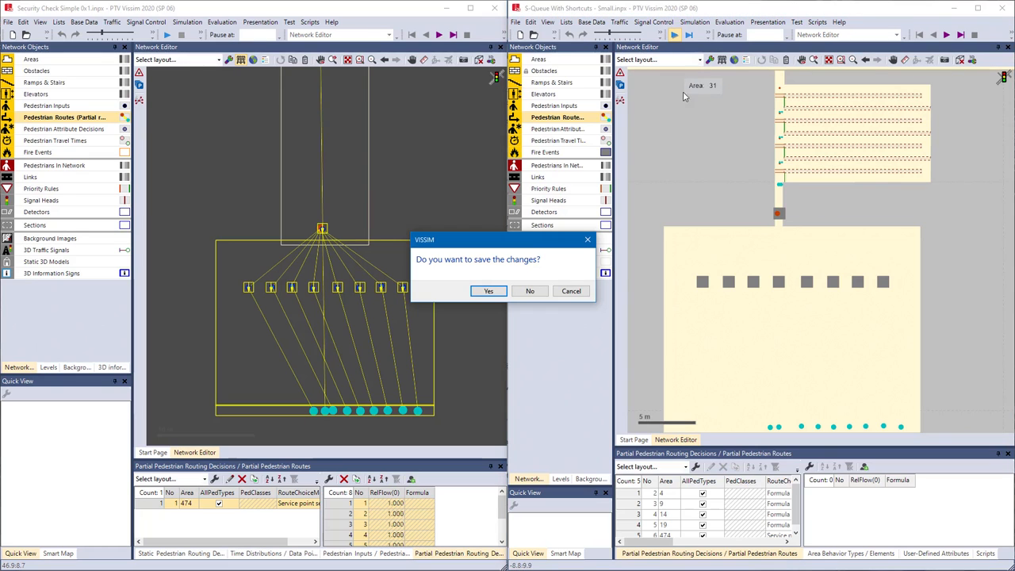
Answer the save prompt and view the running S-queue simulation in 3D
click(530, 290)
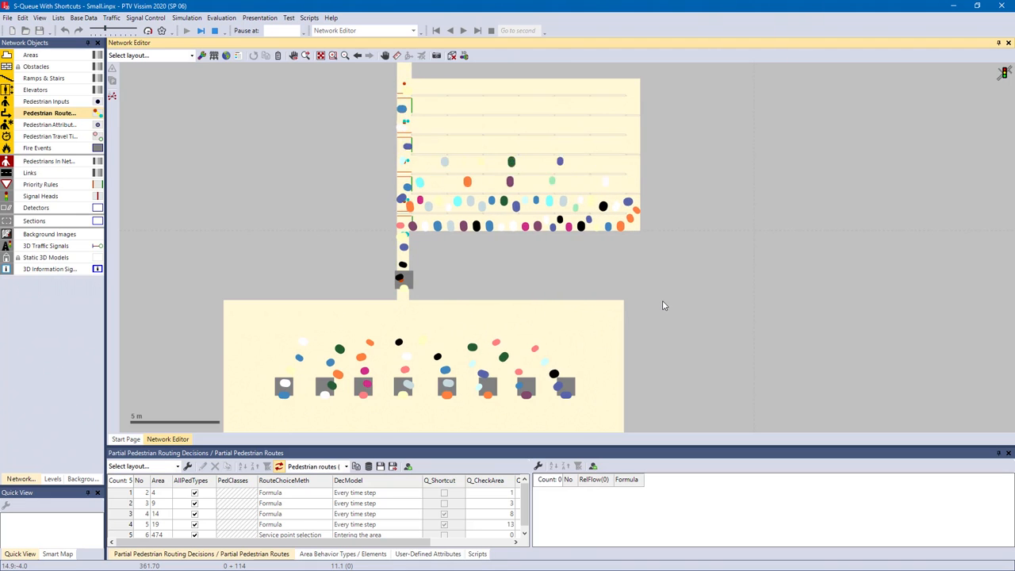
click(452, 55)
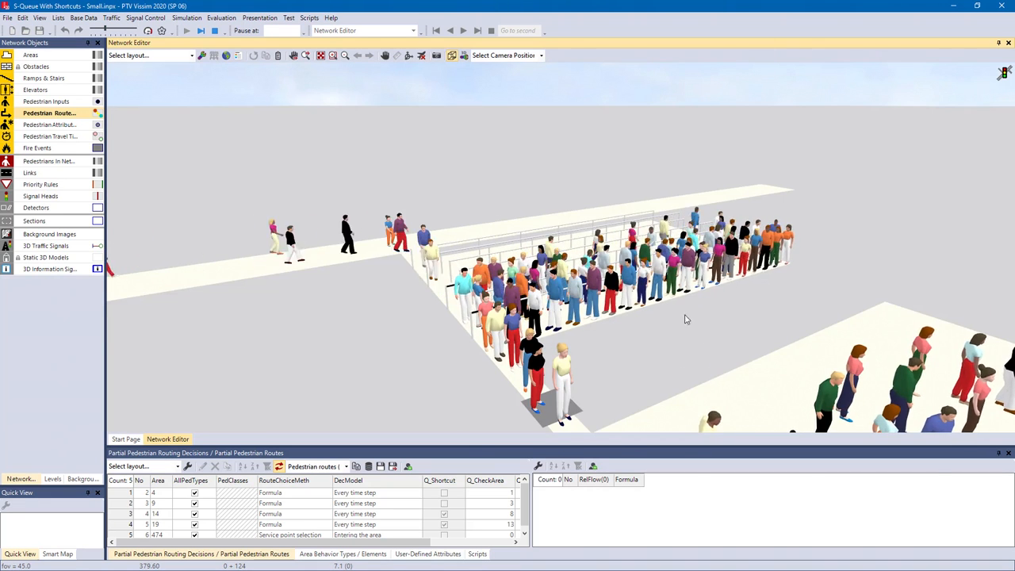